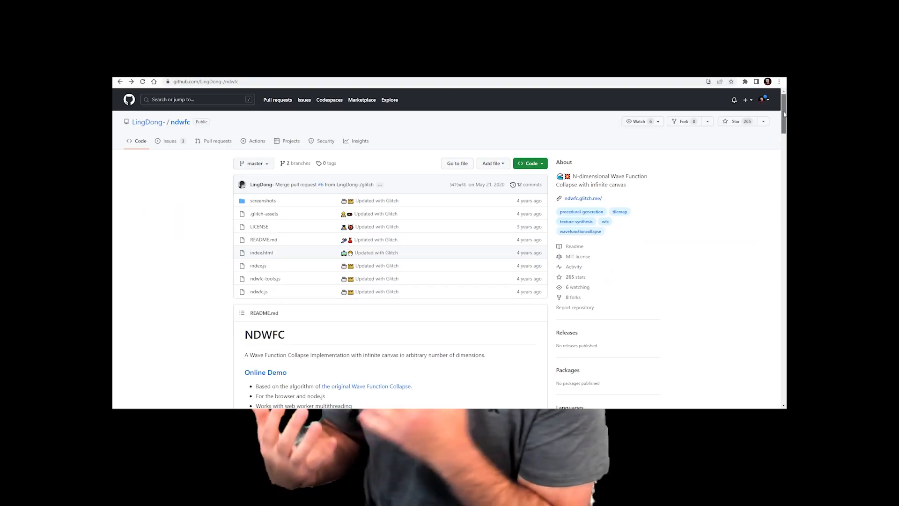
Scroll through the ndwfc README, then go to the mxgmn/WaveFunctionCollapse repository
scroll(down, 3)
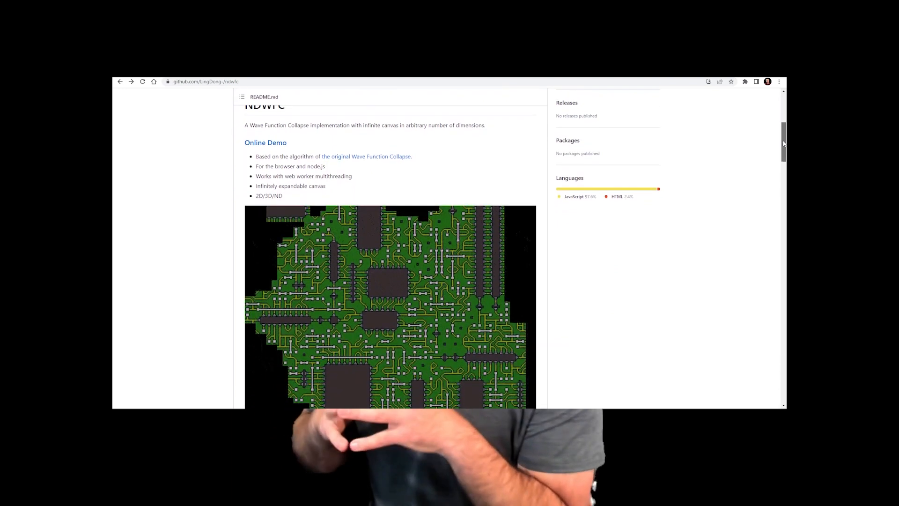
scroll(down, 3)
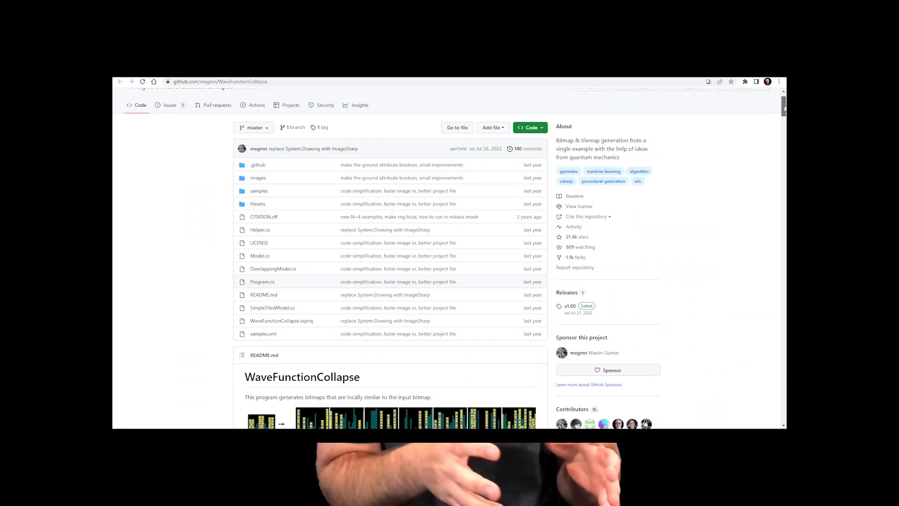
scroll(down, 3)
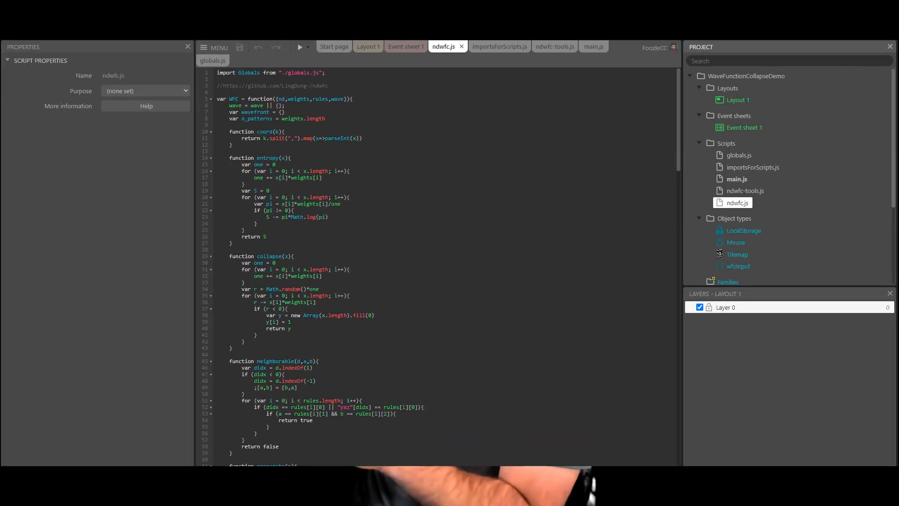
click(406, 47)
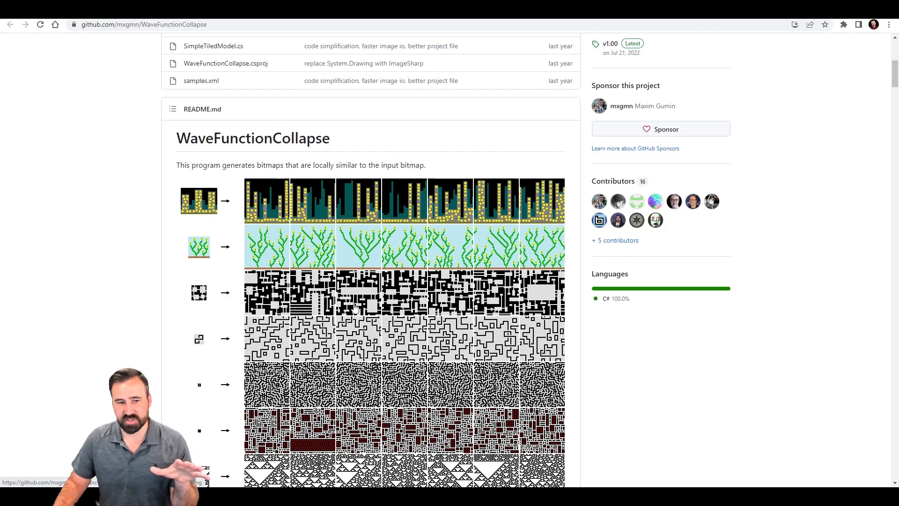
Scroll down through the WaveFunctionCollapse README's example output images
scroll(down, 3)
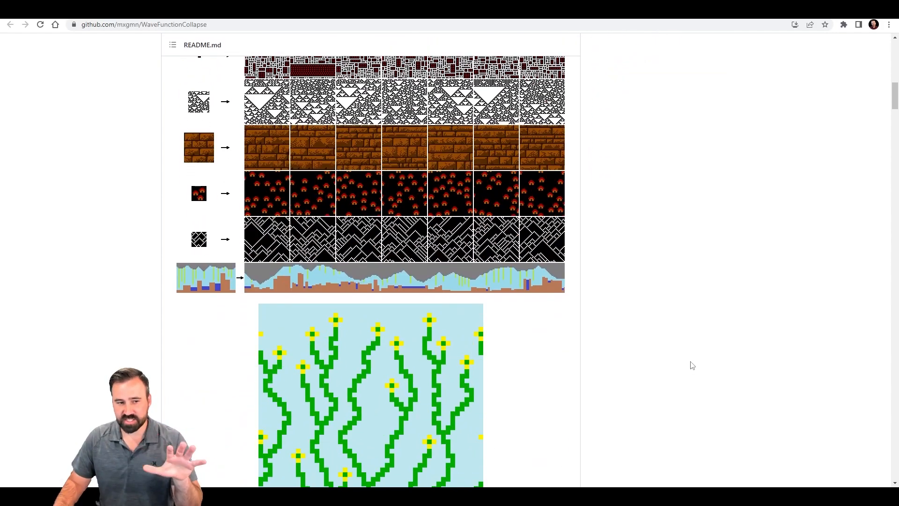
scroll(down, 3)
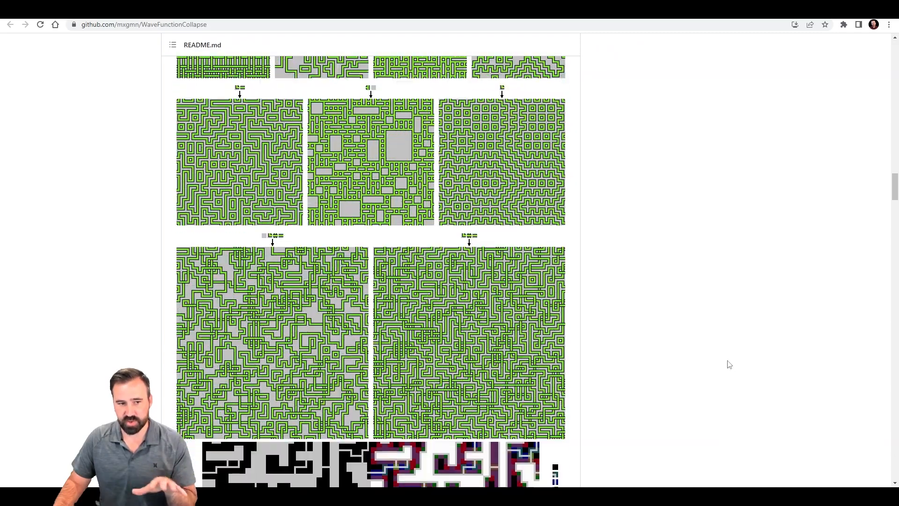
scroll(down, 3)
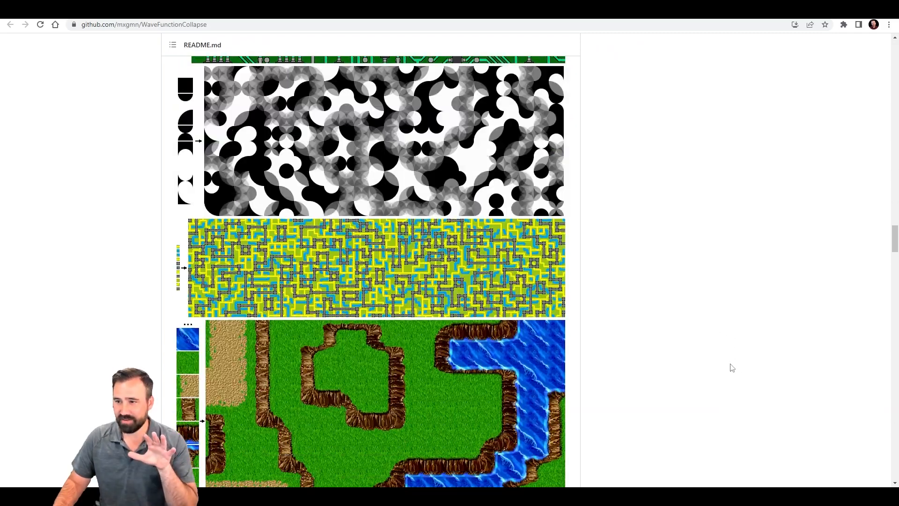
scroll(down, 3)
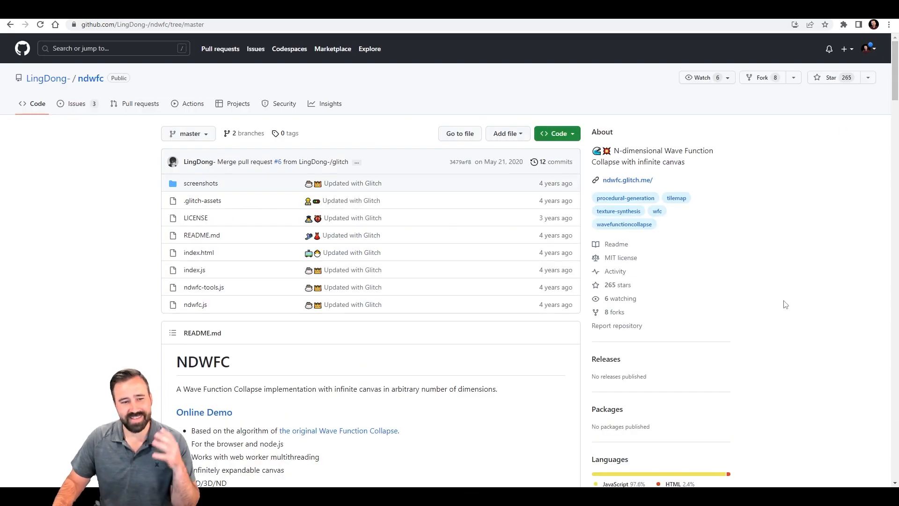
mouse_move(806, 320)
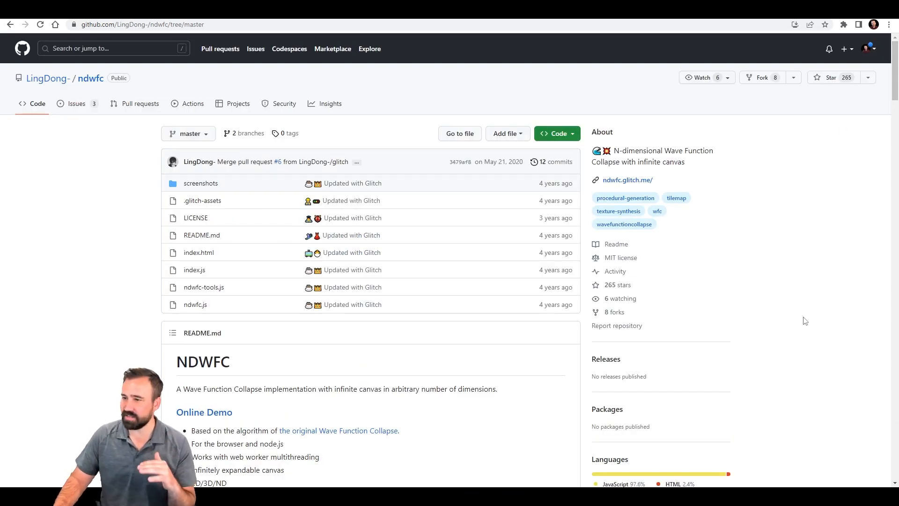
mouse_move(689, 338)
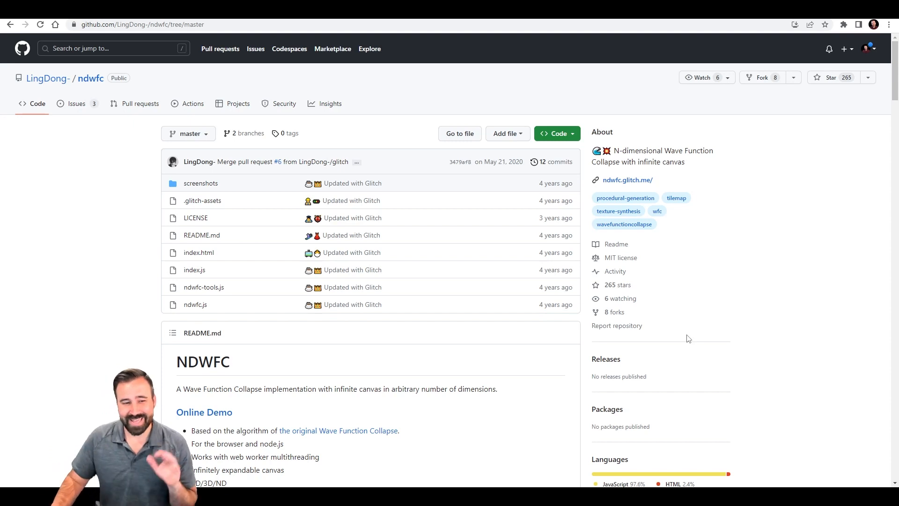
mouse_move(570, 144)
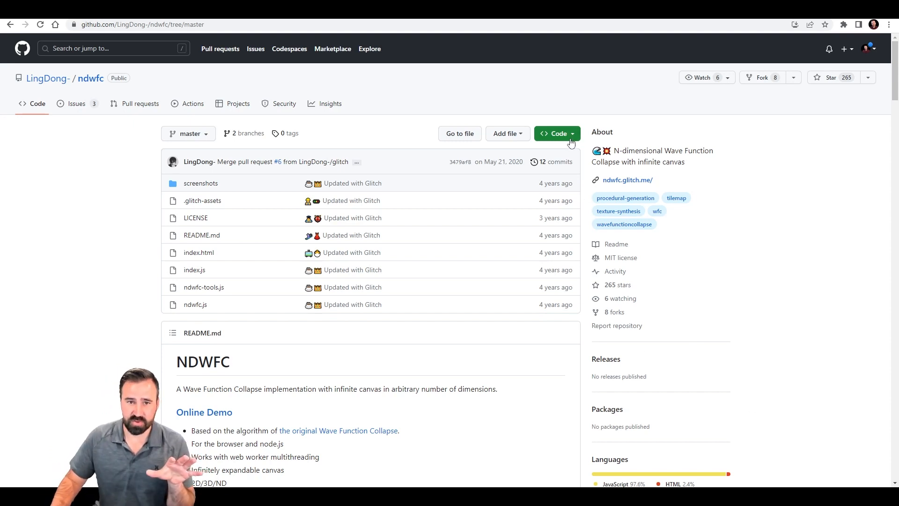
Go to the LingDong-/ndwfc repository and scroll to its dungeon and maze demos
click(553, 133)
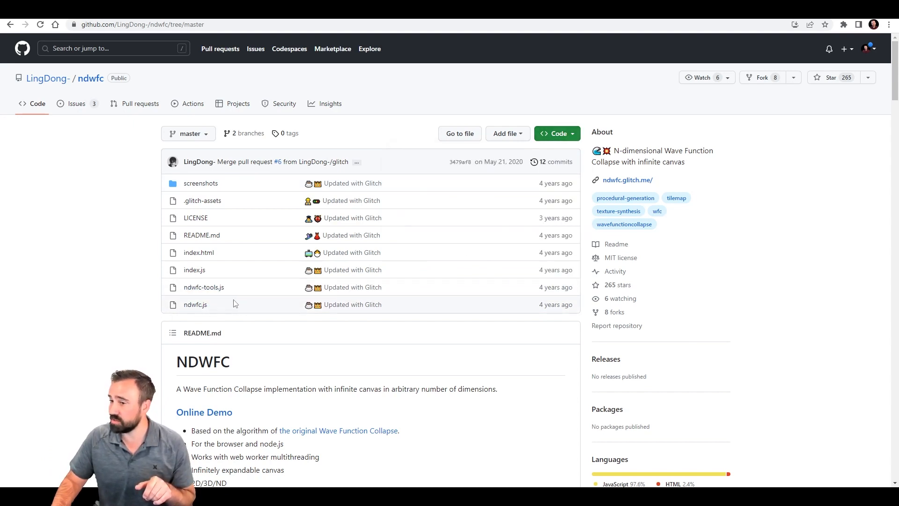
mouse_move(214, 252)
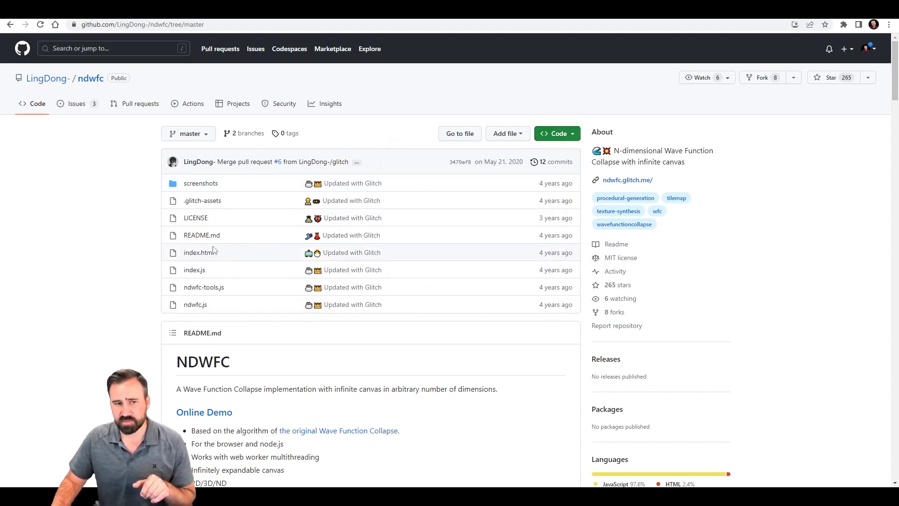
scroll(down, 3)
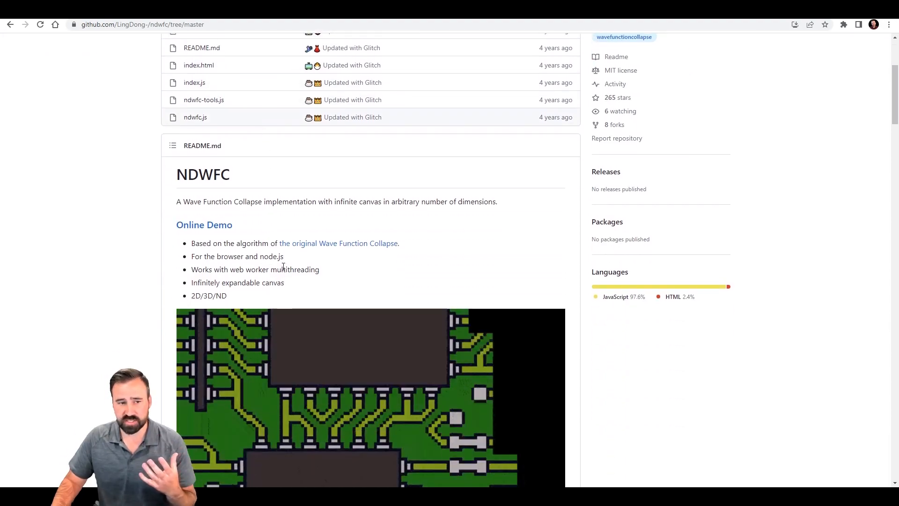
scroll(down, 3)
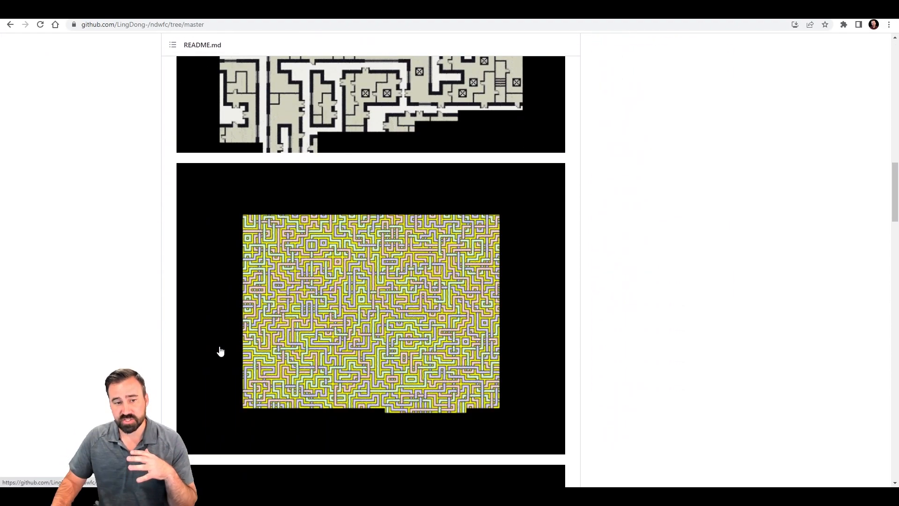
scroll(down, 3)
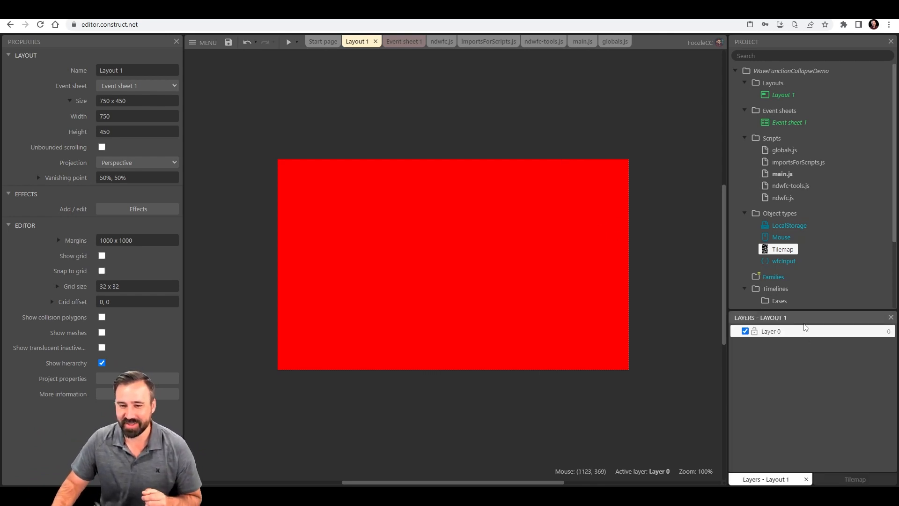
Select the Tilemap object type in the Project bar to show its properties
click(771, 330)
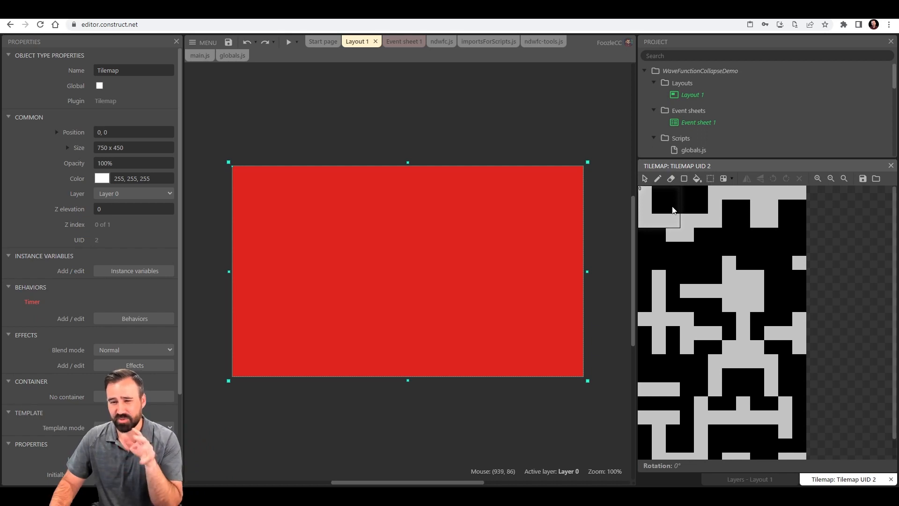
mouse_move(663, 196)
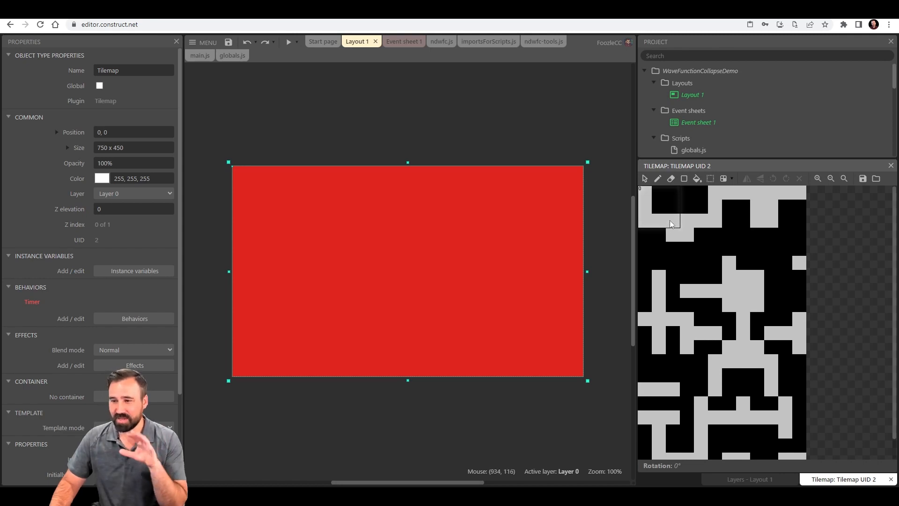
mouse_move(675, 210)
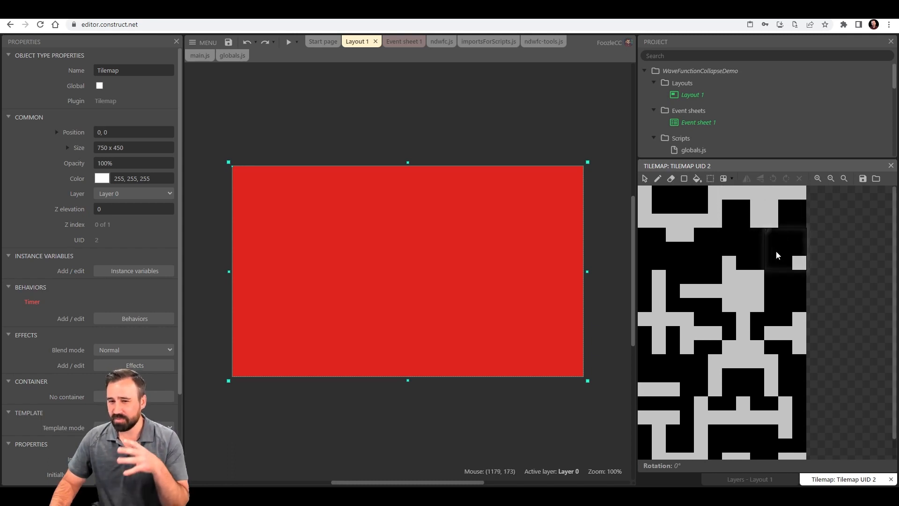
mouse_move(748, 250)
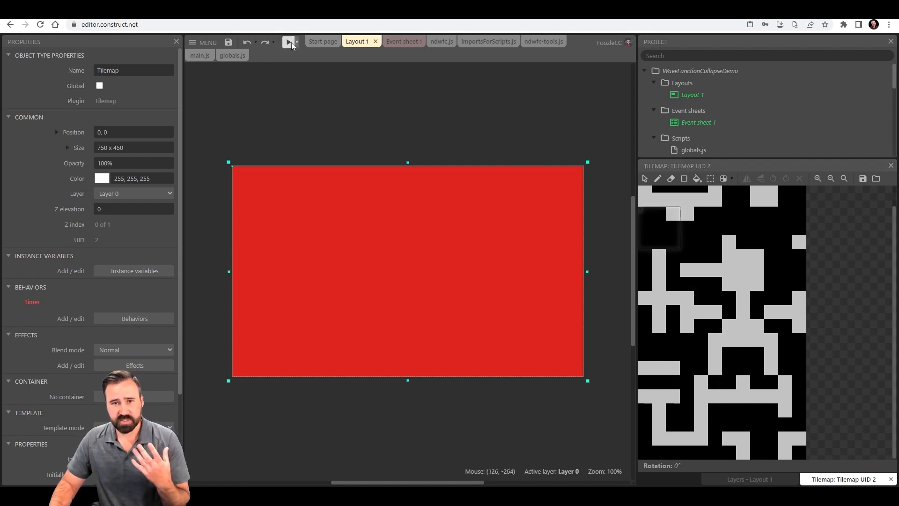
Run Layout 1 in preview so the dungeon tilemap generates over the red background
click(289, 42)
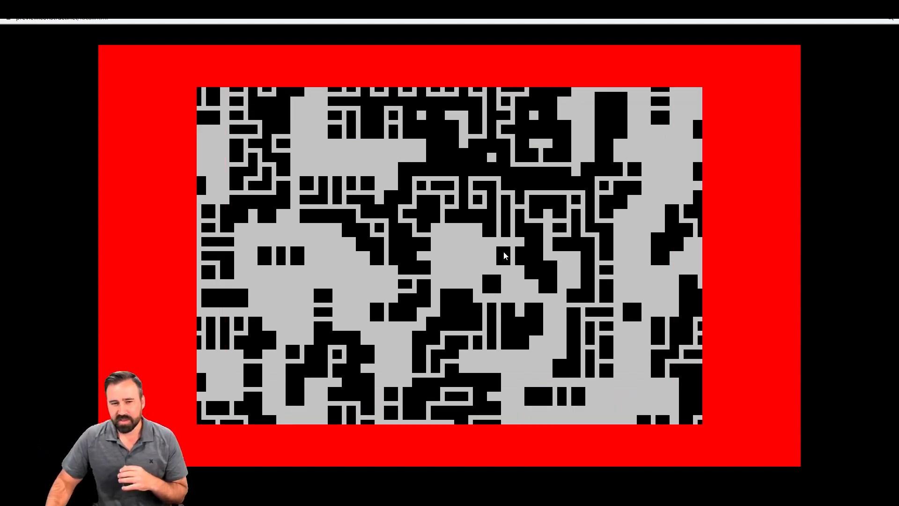
mouse_move(507, 237)
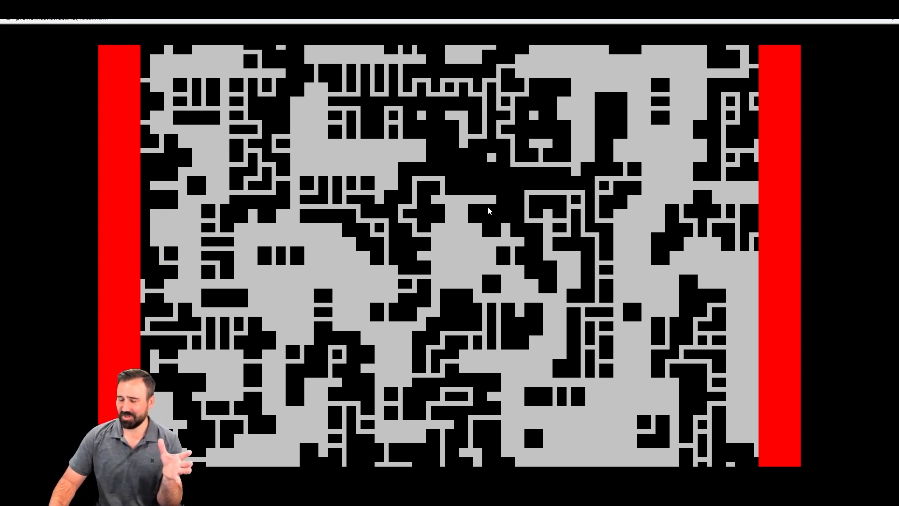
mouse_move(505, 211)
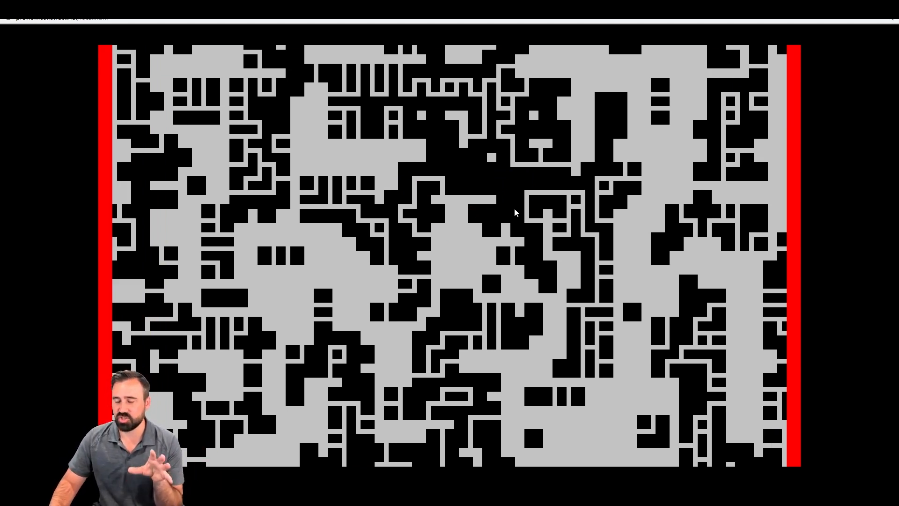
mouse_move(507, 212)
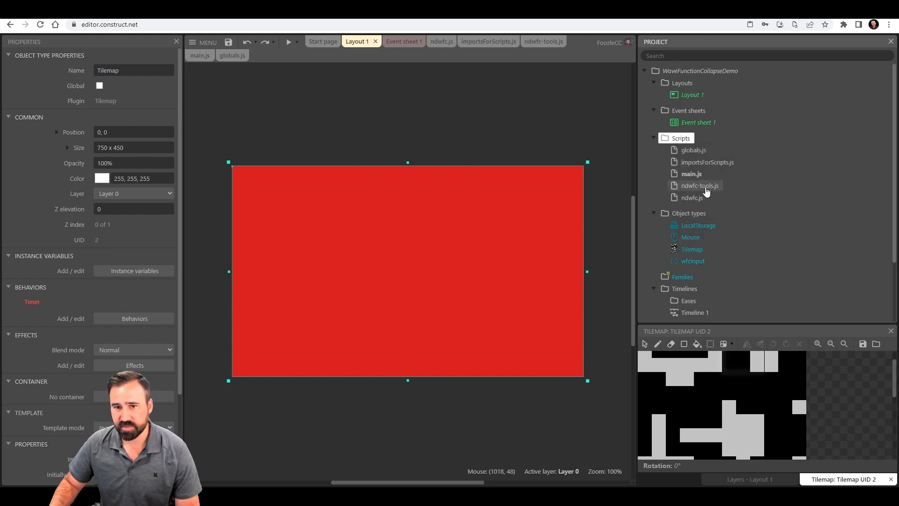
click(693, 197)
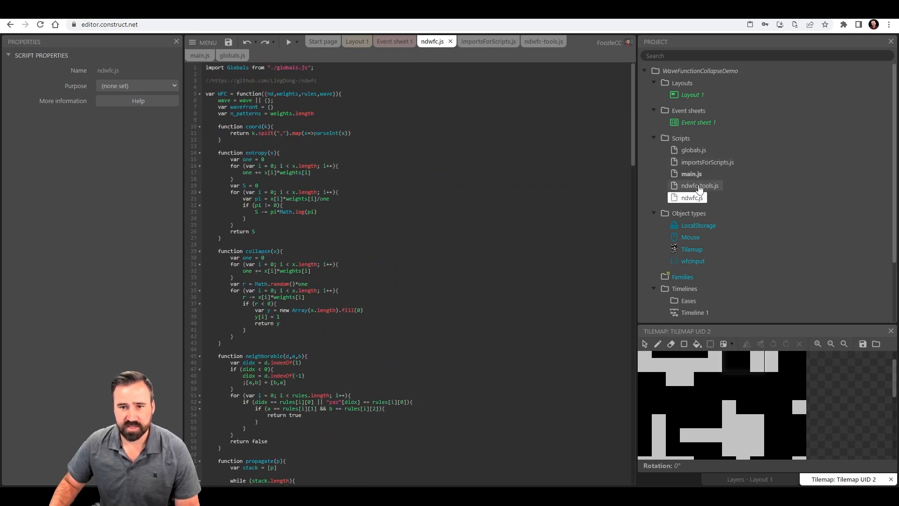
click(698, 186)
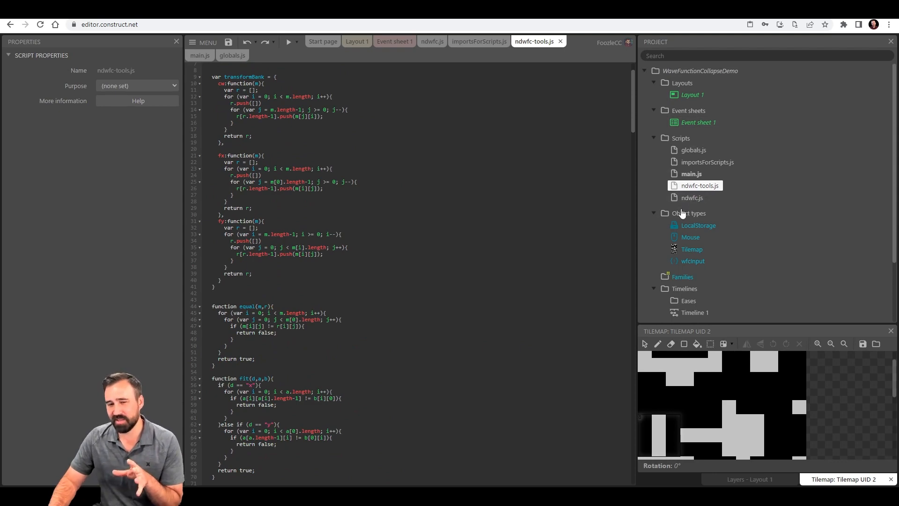
click(692, 197)
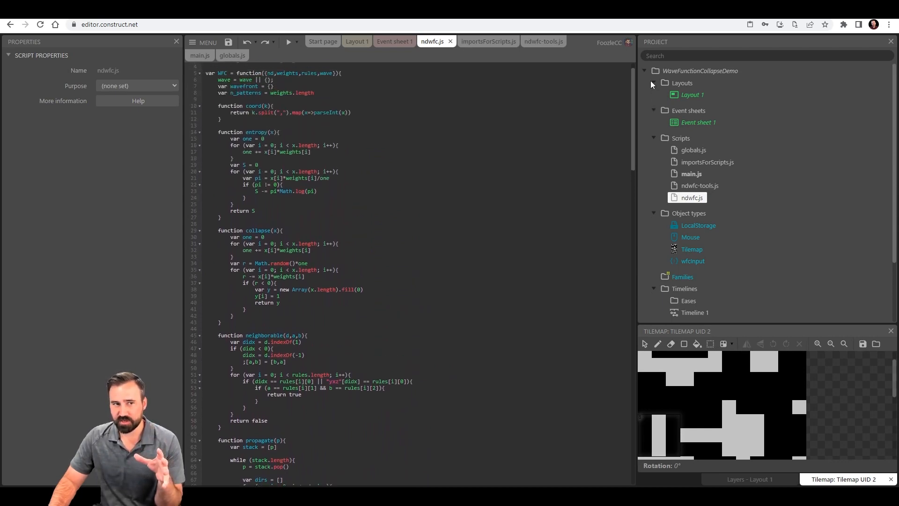
scroll(down, 3)
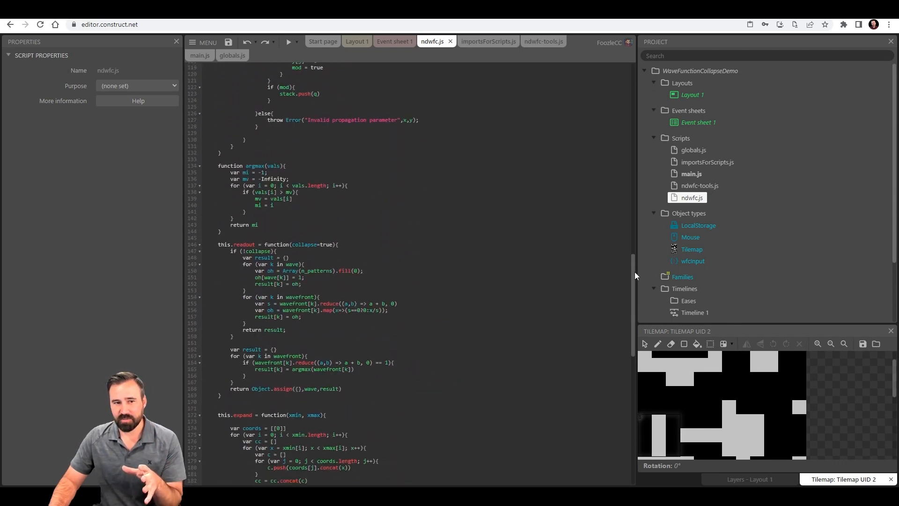
scroll(down, 3)
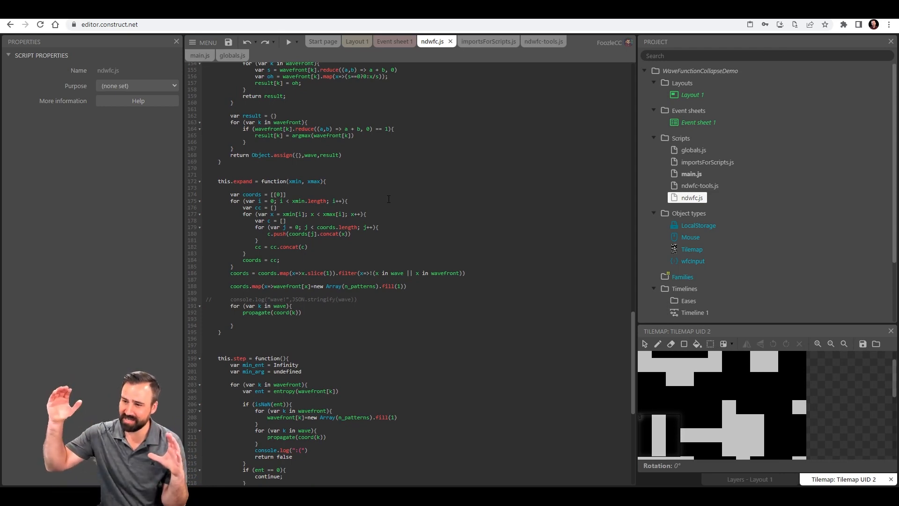
scroll(down, 3)
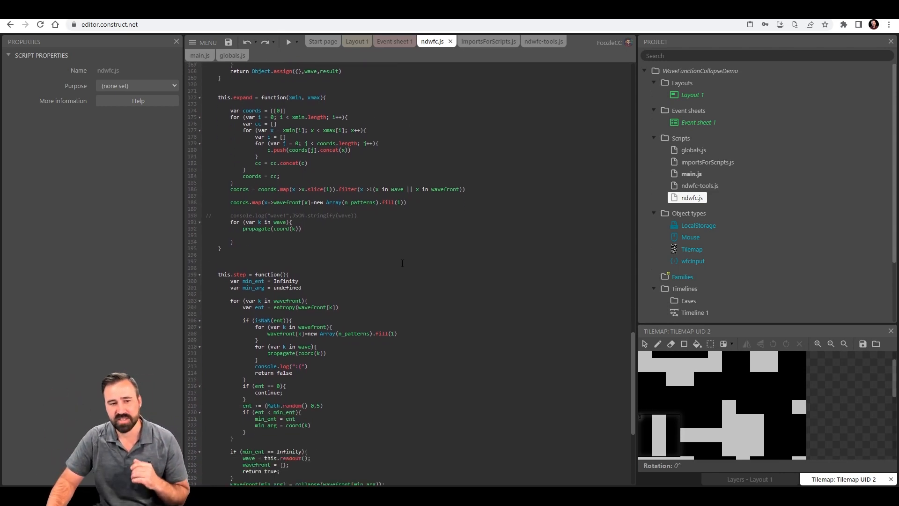
scroll(down, 3)
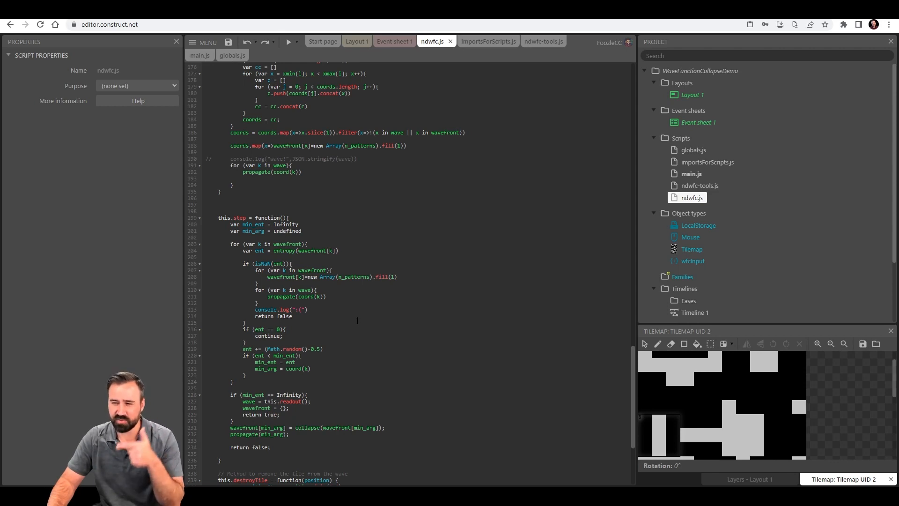
scroll(down, 3)
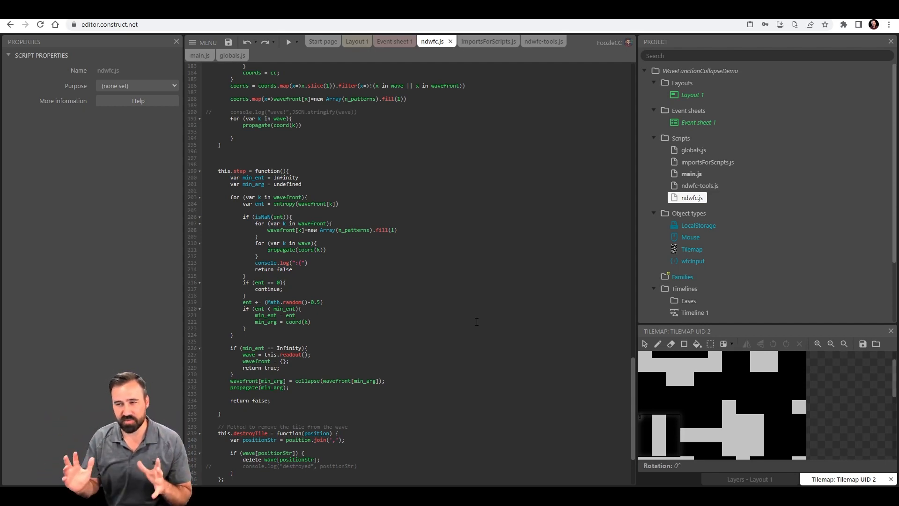
scroll(down, 3)
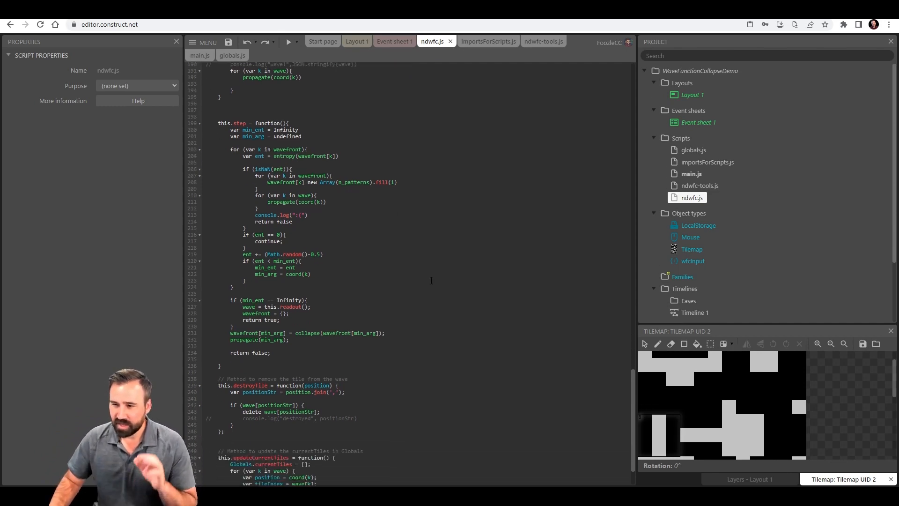
scroll(down, 3)
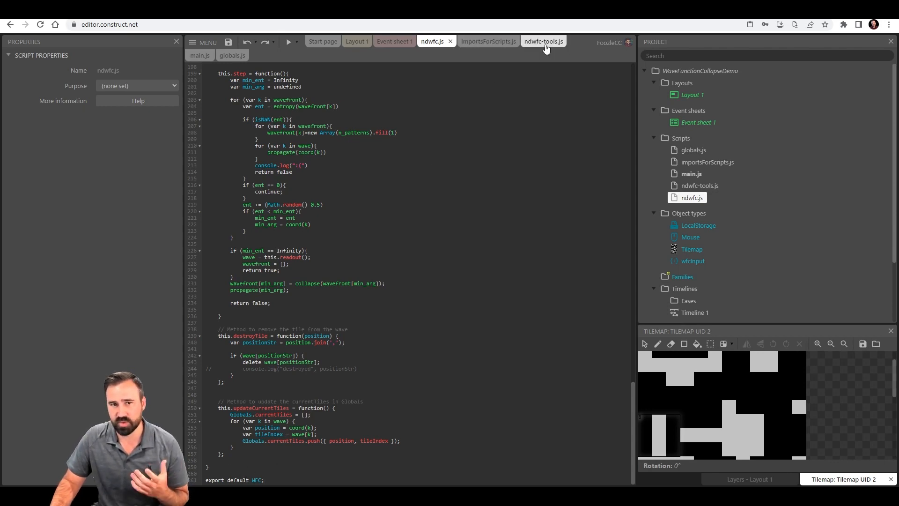
click(542, 41)
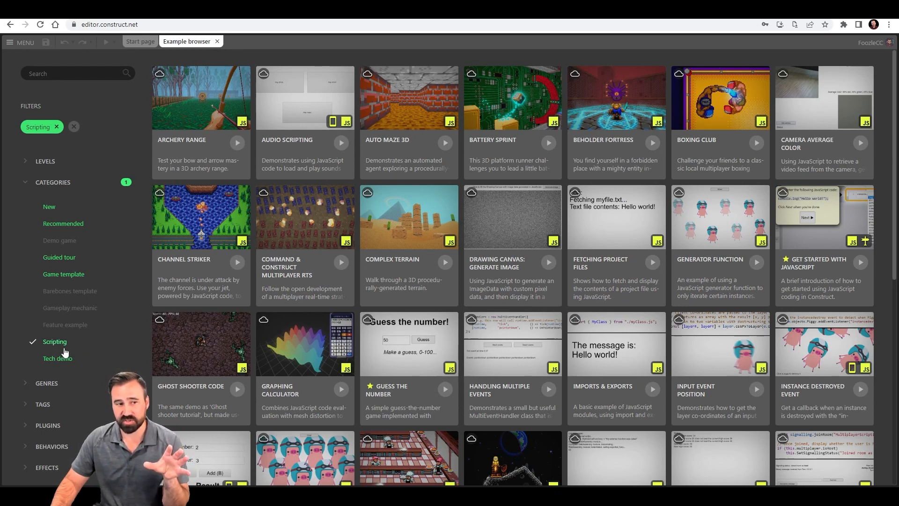
mouse_move(96, 306)
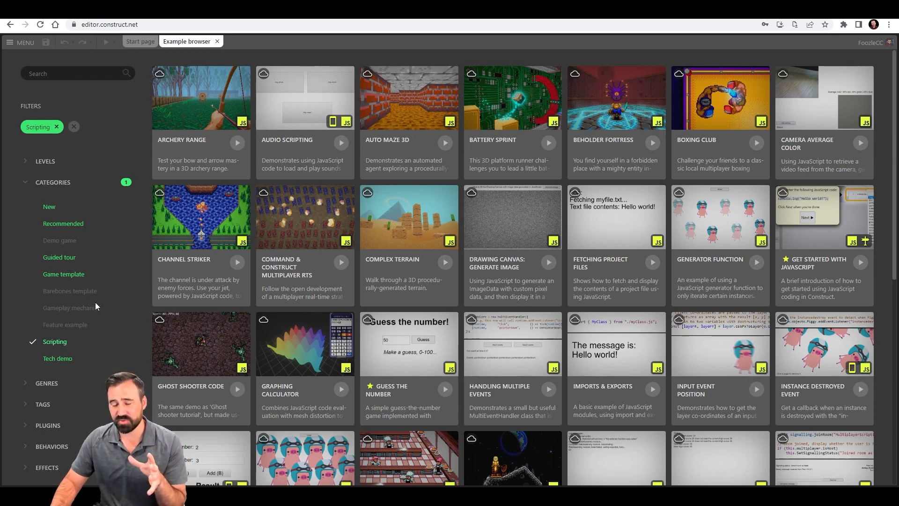
mouse_move(125, 296)
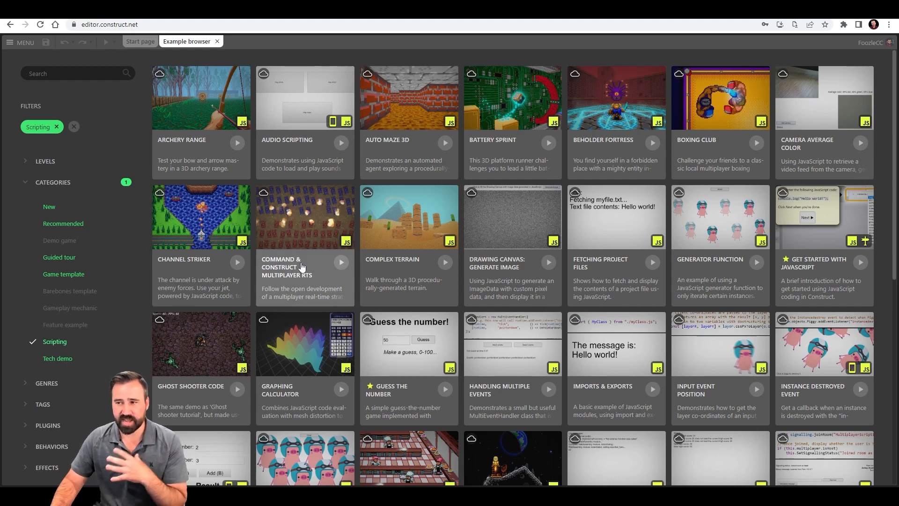
mouse_move(223, 133)
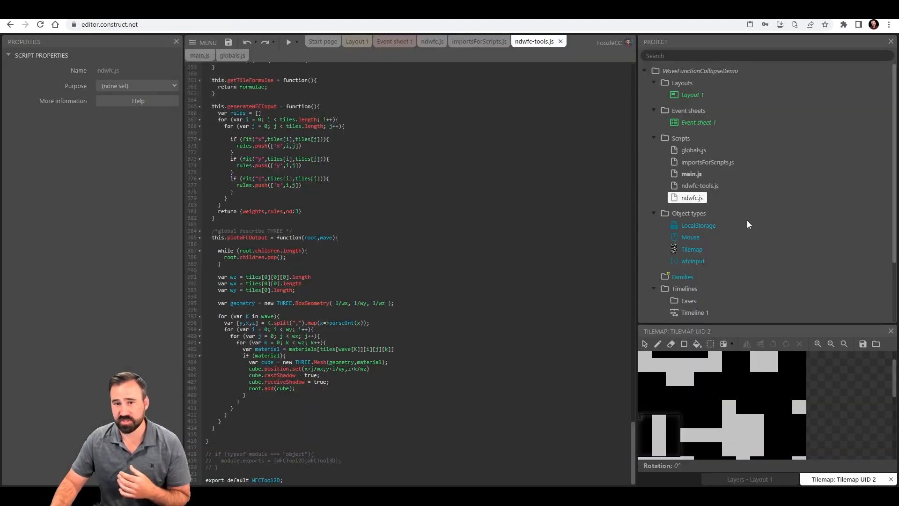
Review importsForScripts.js and globals.js, ending back on the ndwfc.js script
click(706, 162)
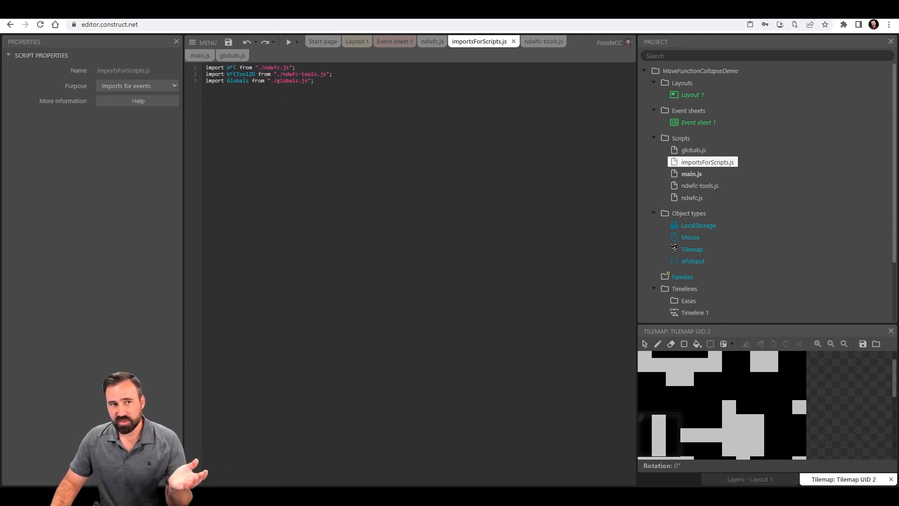
click(432, 41)
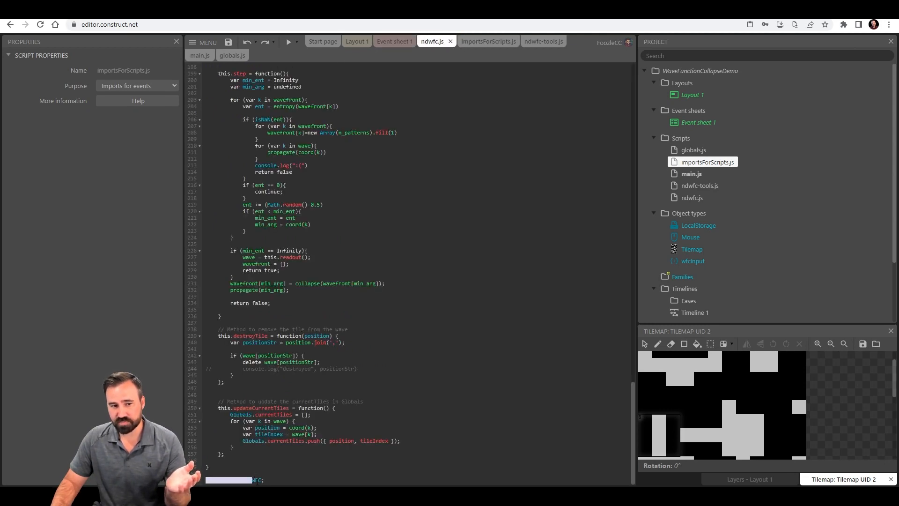
click(479, 41)
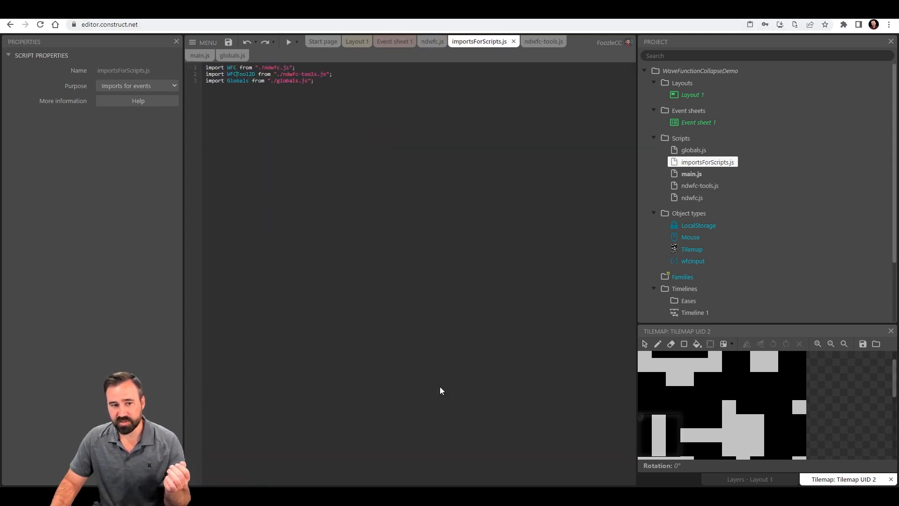
mouse_move(548, 60)
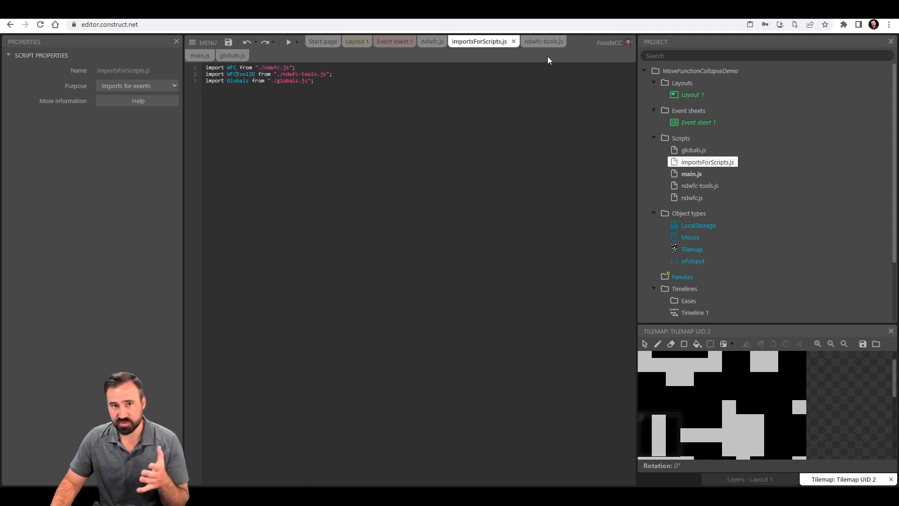
click(543, 40)
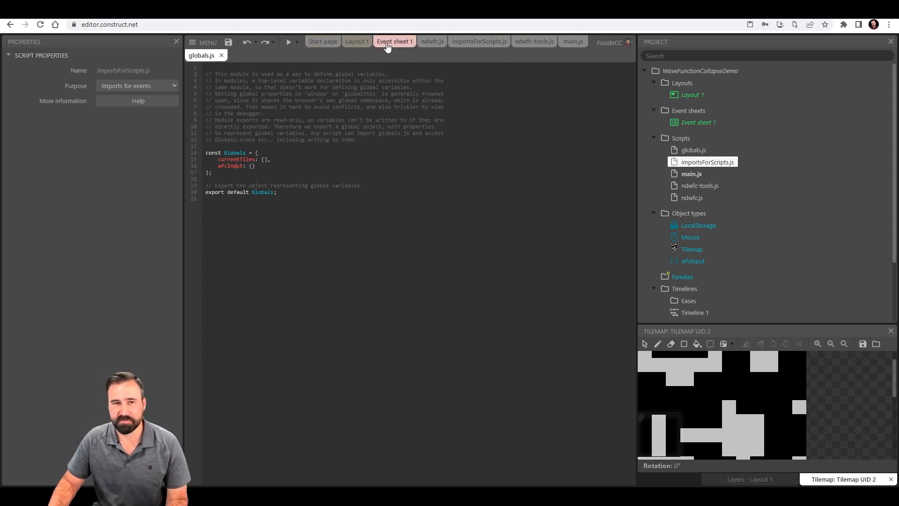
click(432, 41)
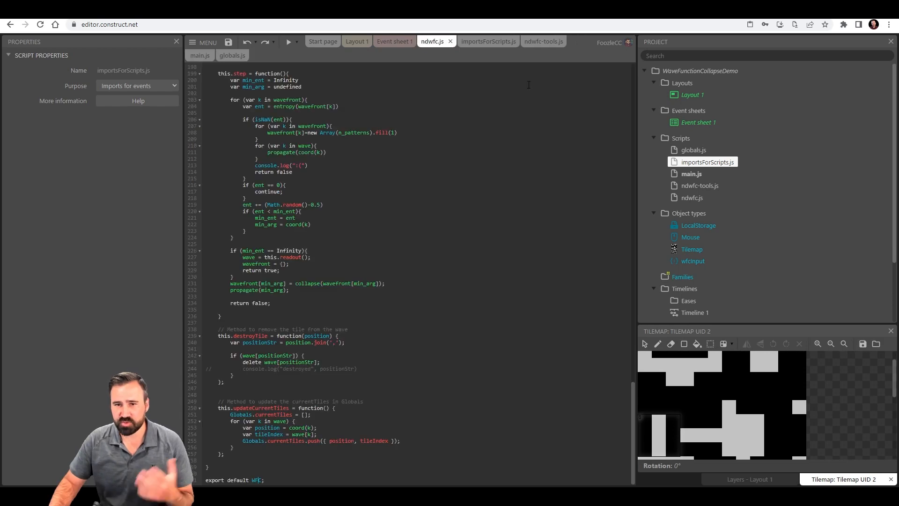
Go to Event sheet 1 and pick the start-of-layout action storing the tilemap UID
click(393, 42)
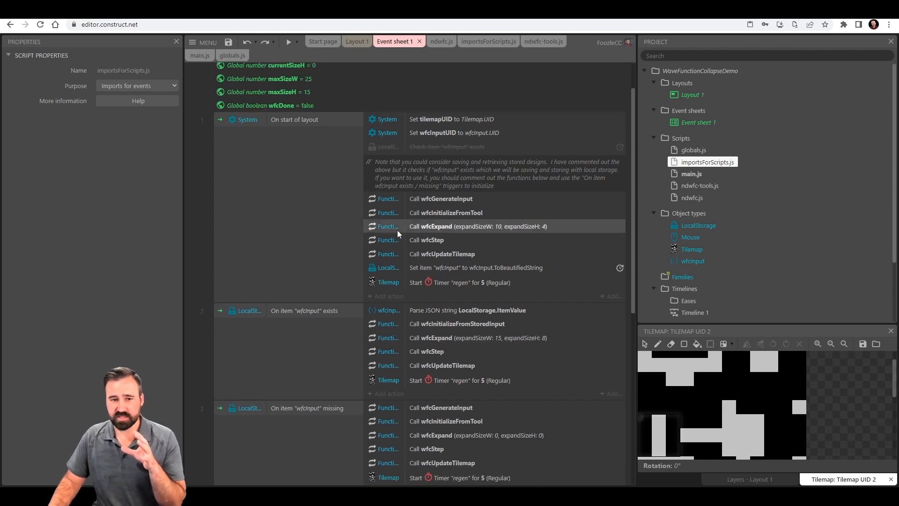
scroll(down, 3)
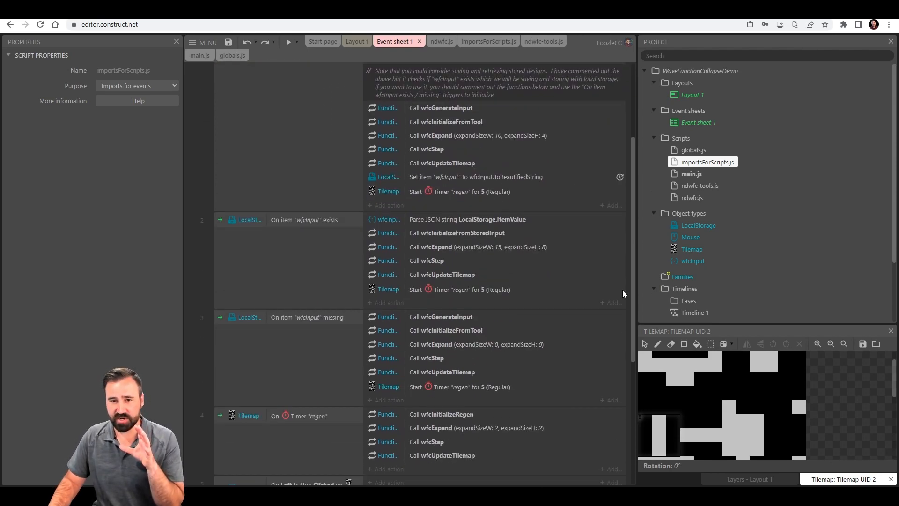
scroll(down, 3)
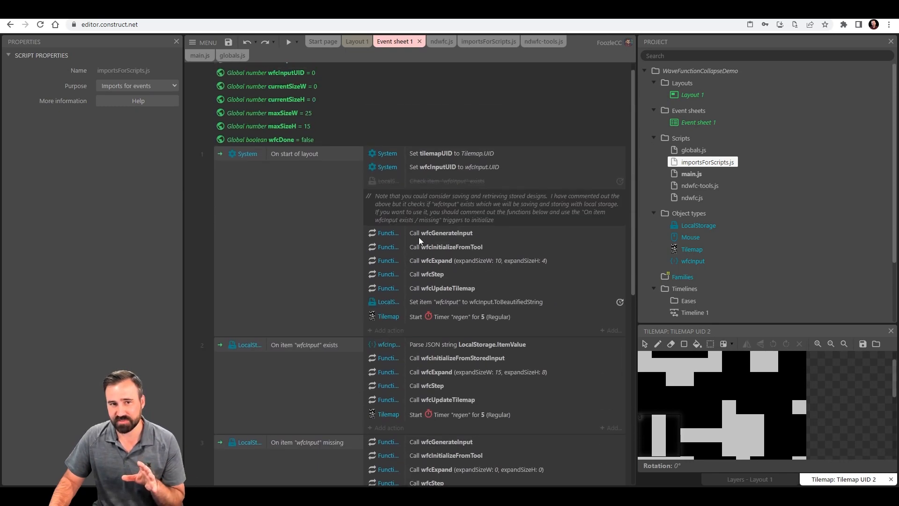
mouse_move(467, 242)
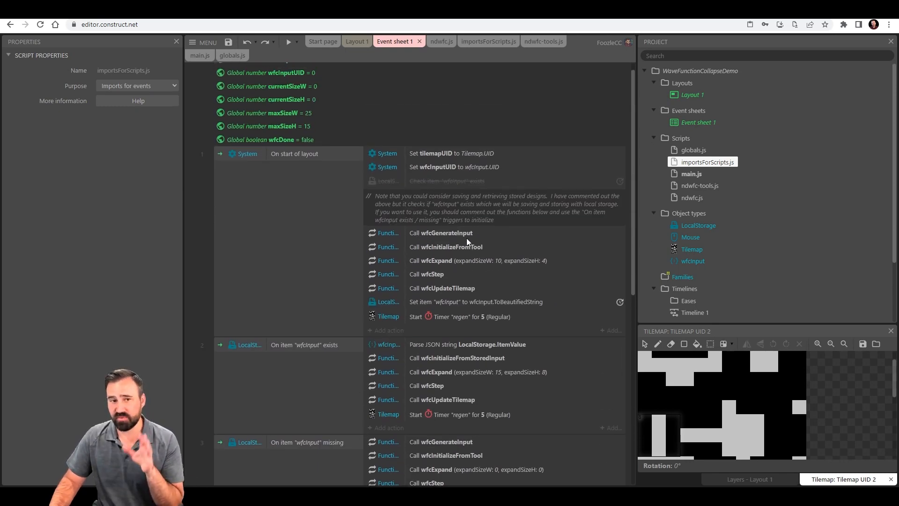
click(493, 153)
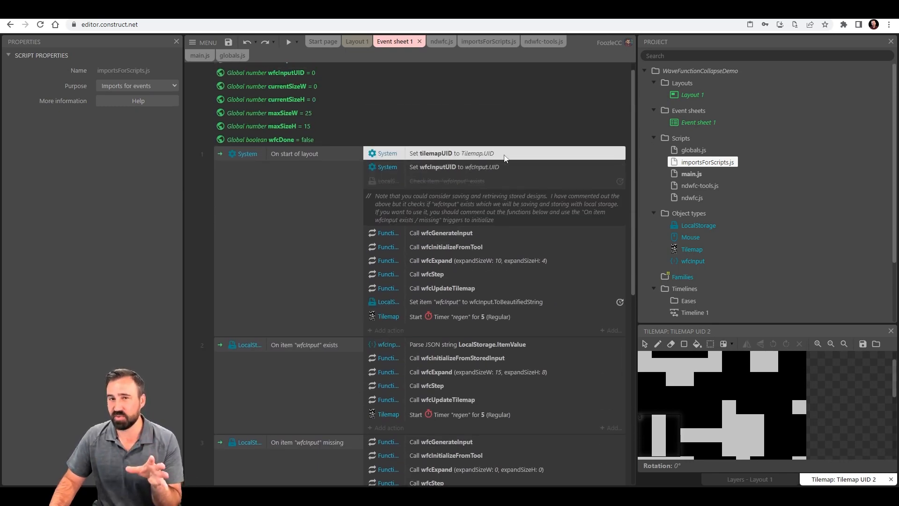
mouse_move(507, 174)
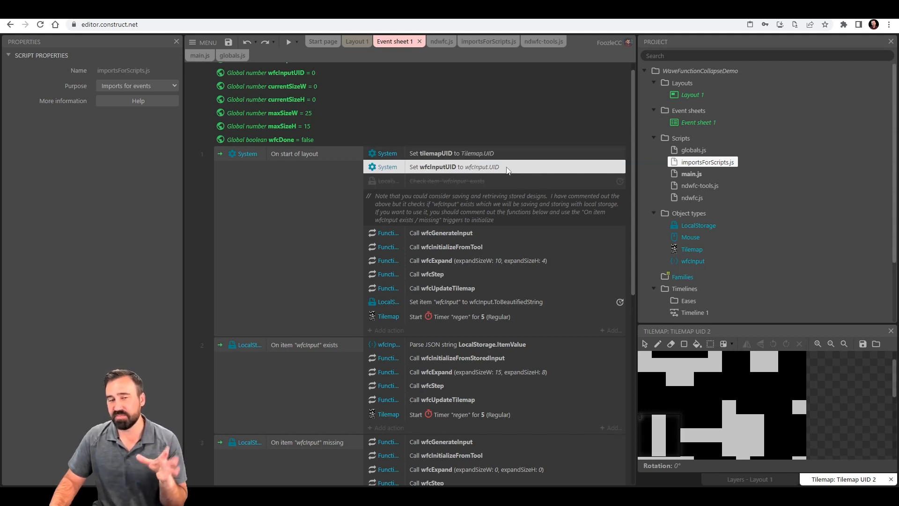
Show the wfcInput JSON object's properties, then pick the wfcGenerateInput call on layout start
click(691, 261)
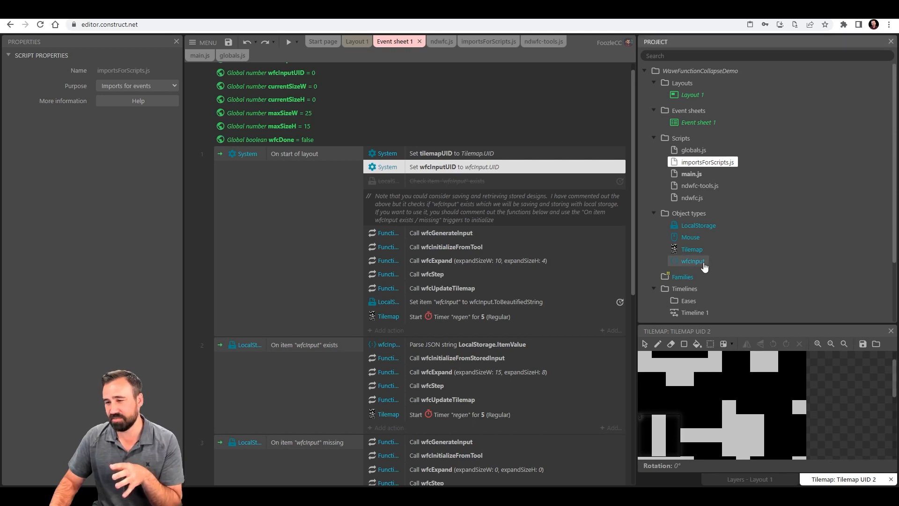
click(690, 262)
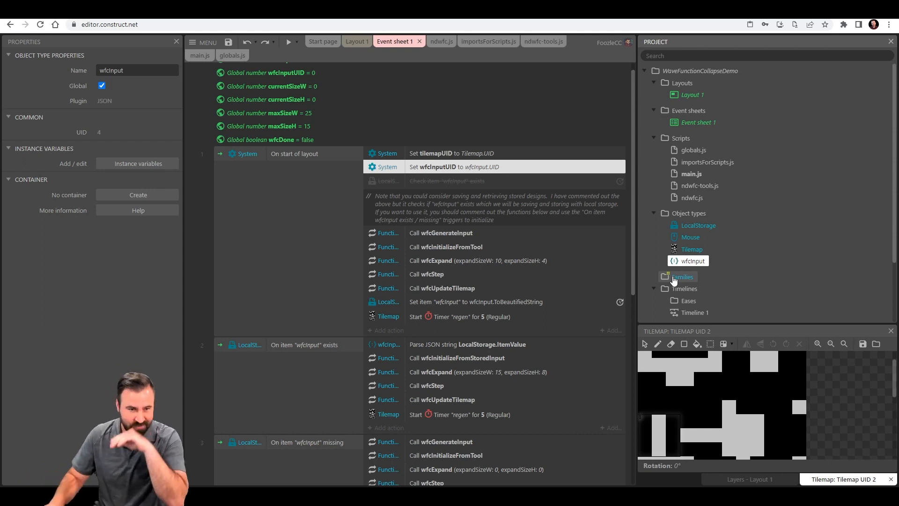
scroll(down, 3)
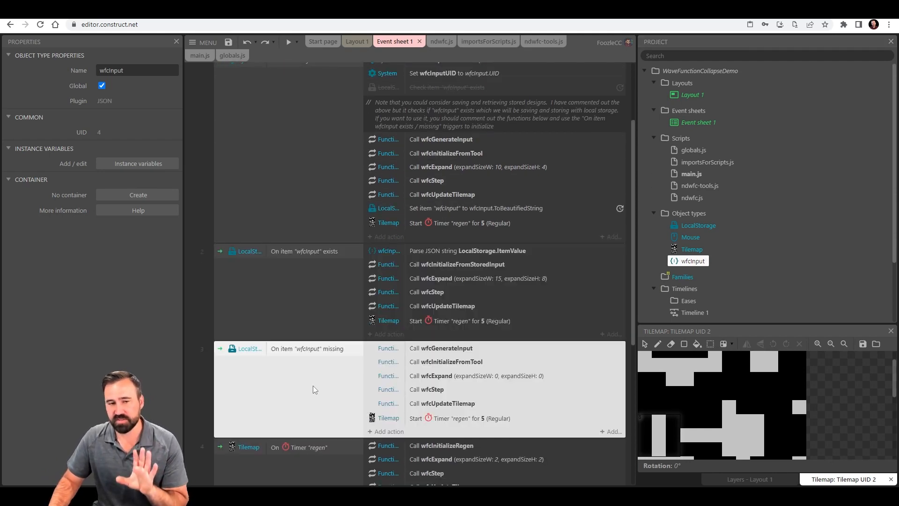
click(476, 167)
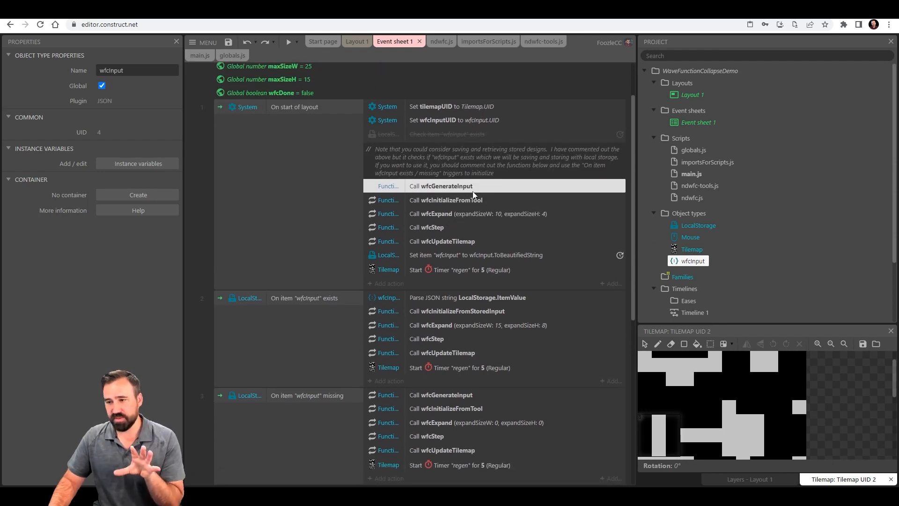
scroll(down, 3)
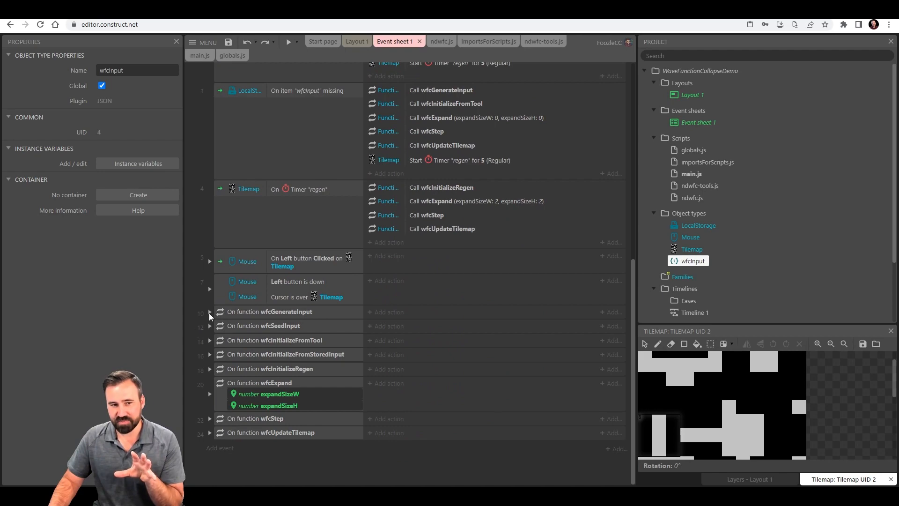
click(209, 311)
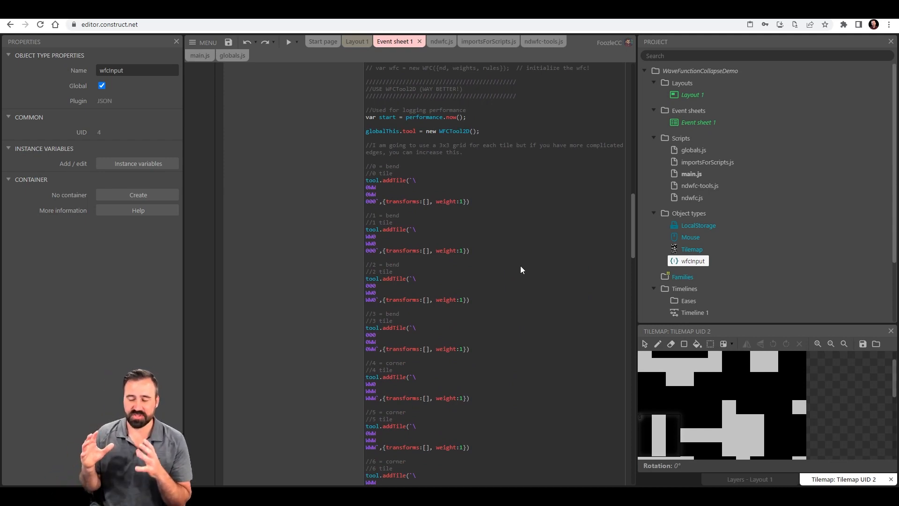
mouse_move(411, 297)
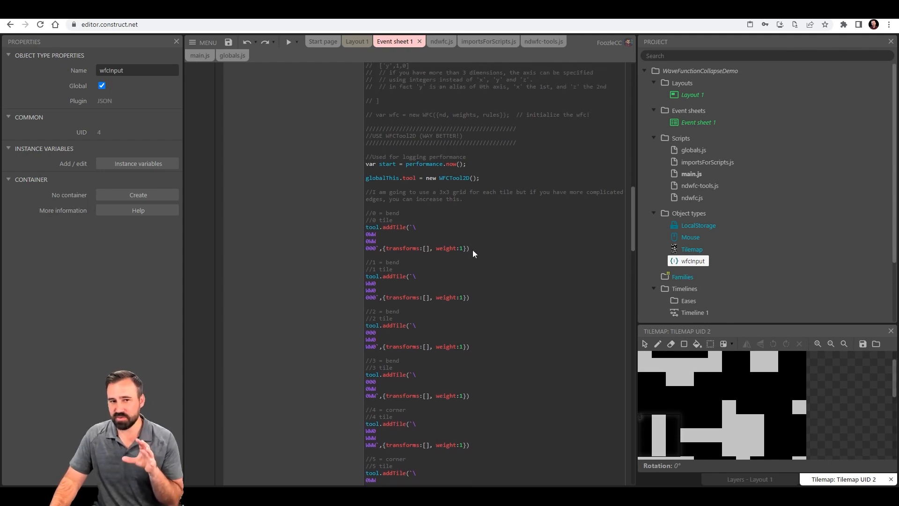
mouse_move(475, 259)
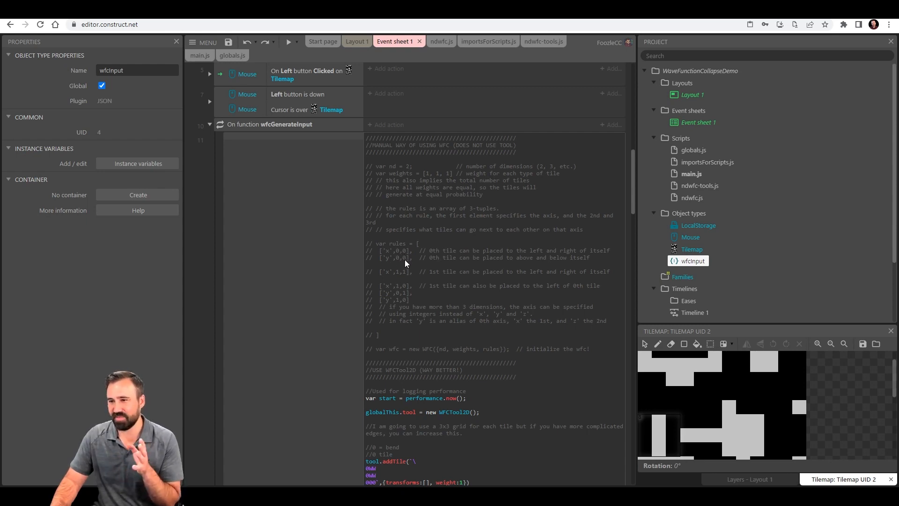
mouse_move(457, 278)
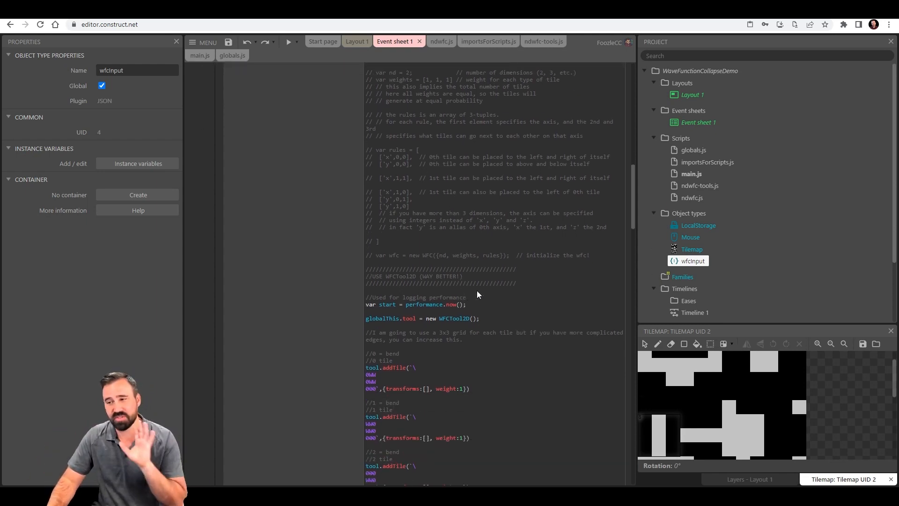
scroll(down, 3)
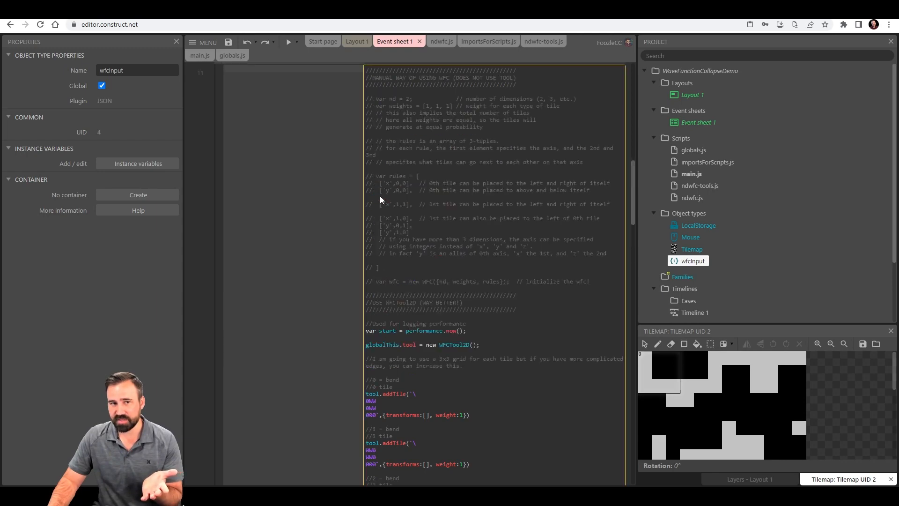
mouse_move(383, 413)
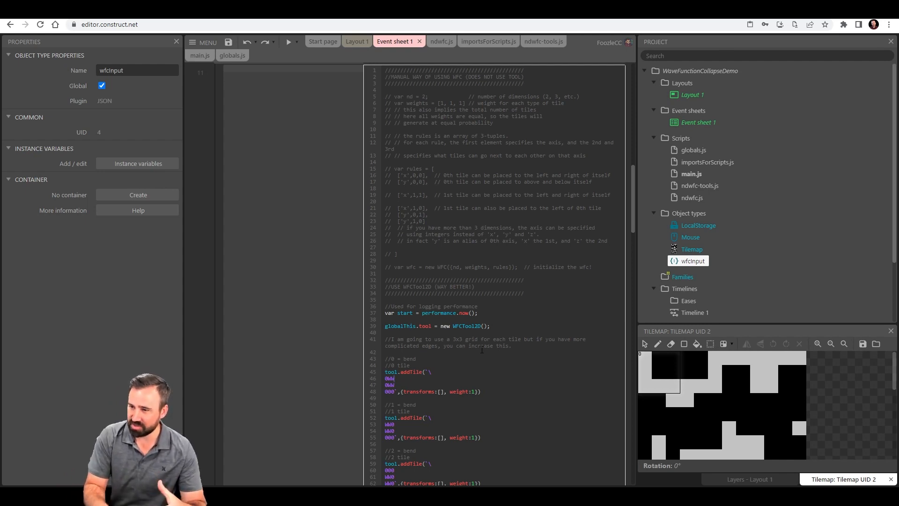
scroll(down, 3)
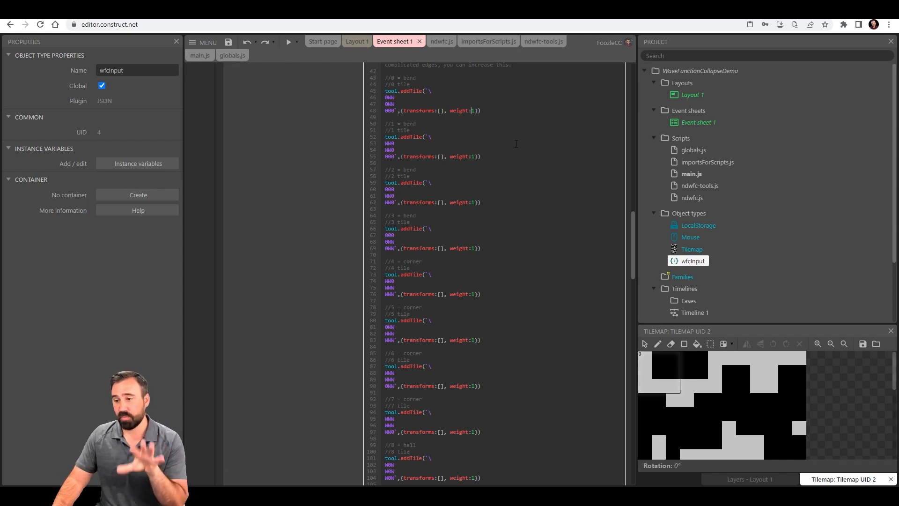
scroll(down, 3)
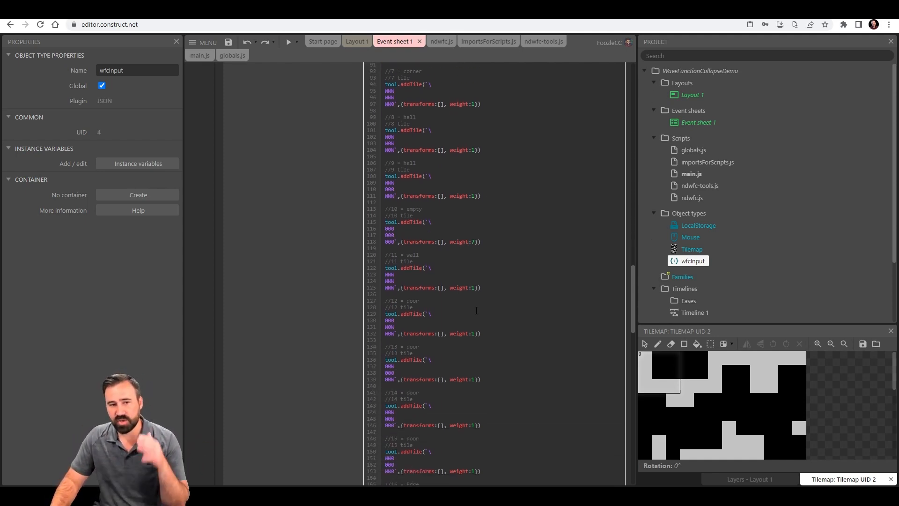
scroll(down, 3)
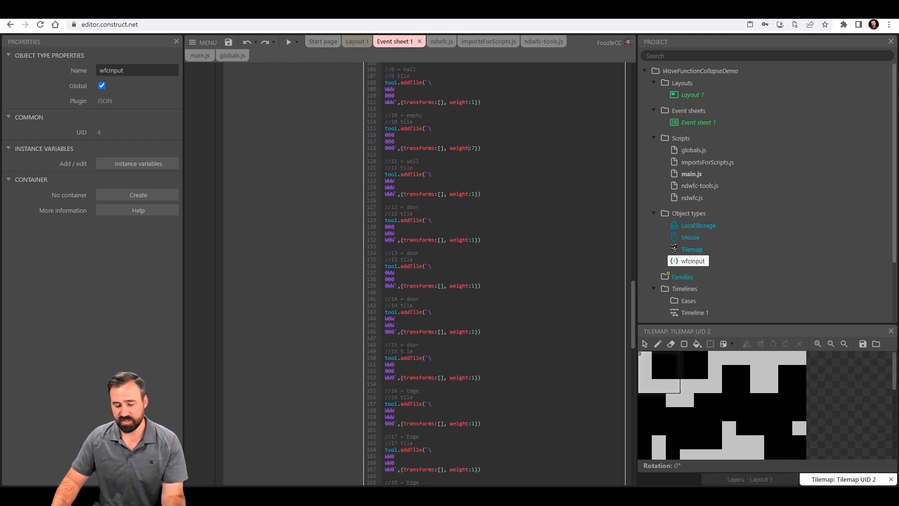
mouse_move(376, 362)
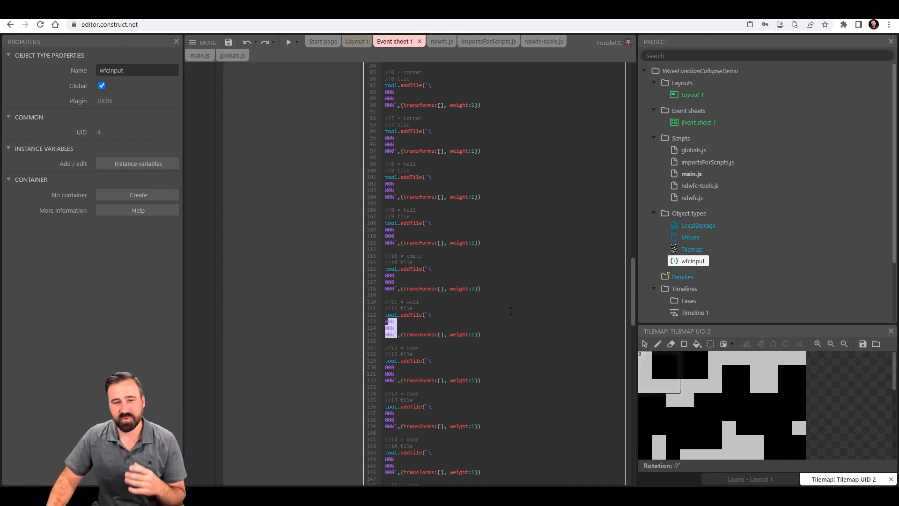
scroll(up, 3)
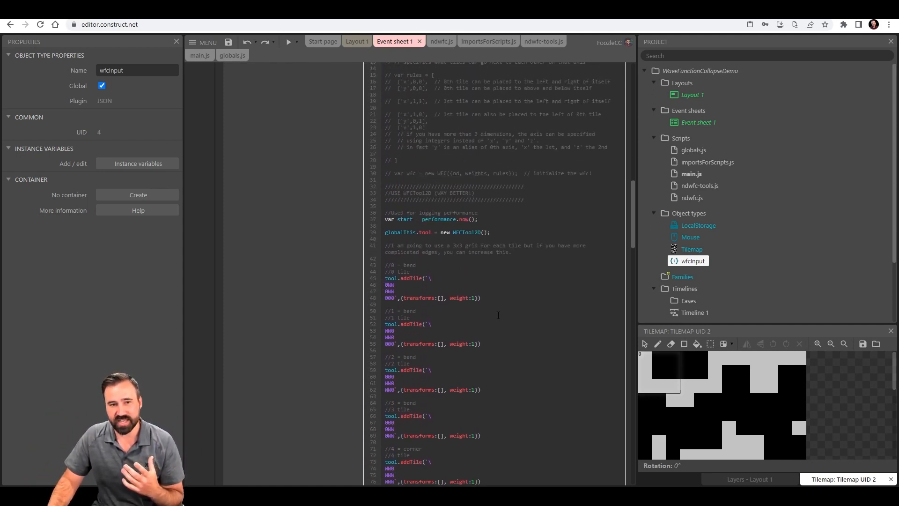
scroll(down, 3)
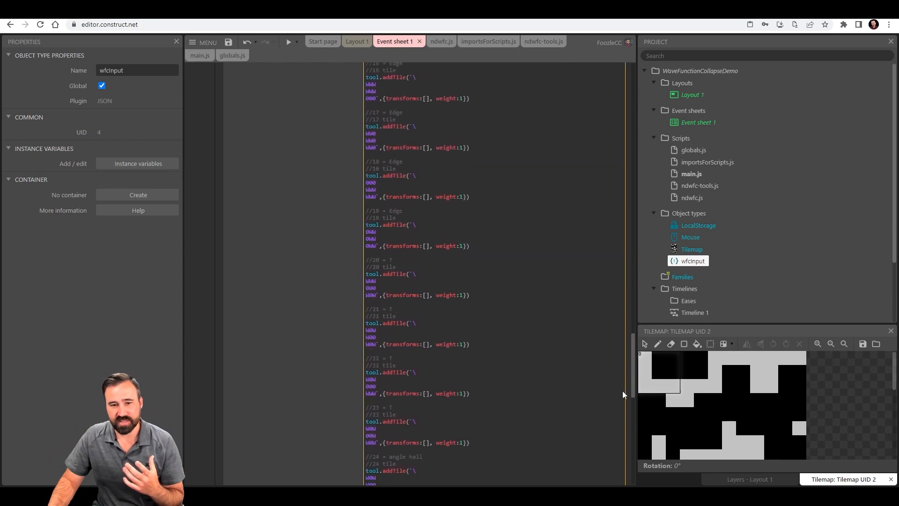
scroll(down, 3)
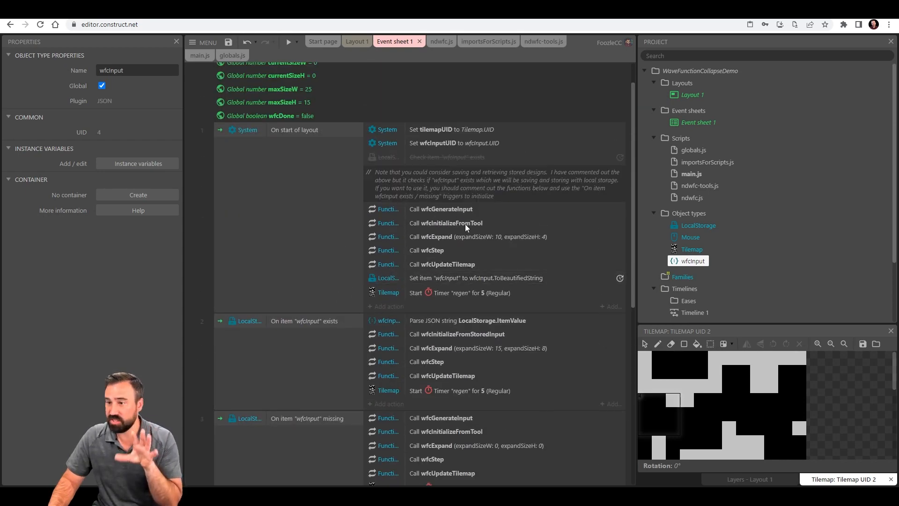
Scroll to the wfcInitializeFromTool script and expand the wfcSeedInput function
scroll(down, 3)
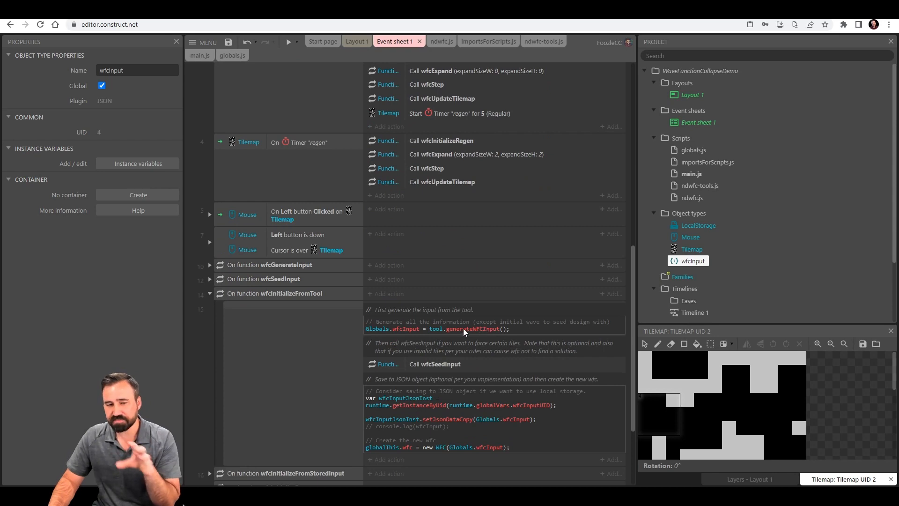
mouse_move(511, 334)
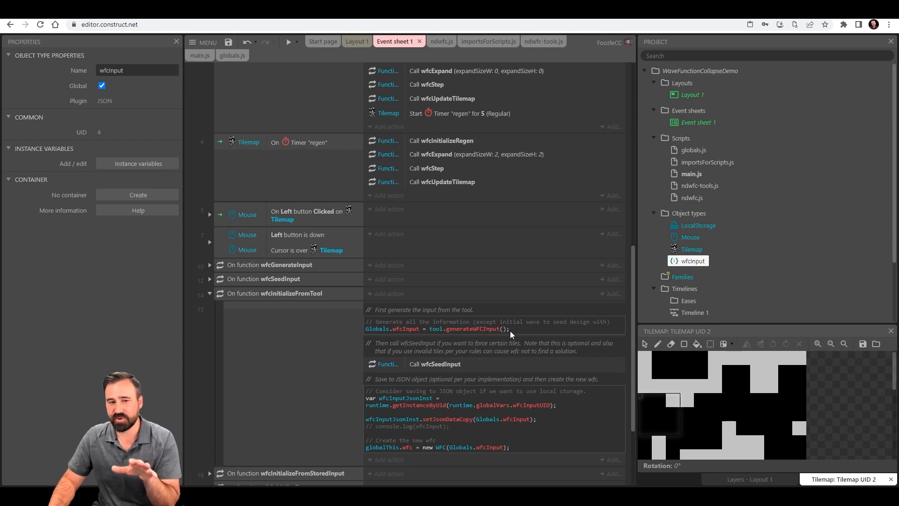
mouse_move(414, 330)
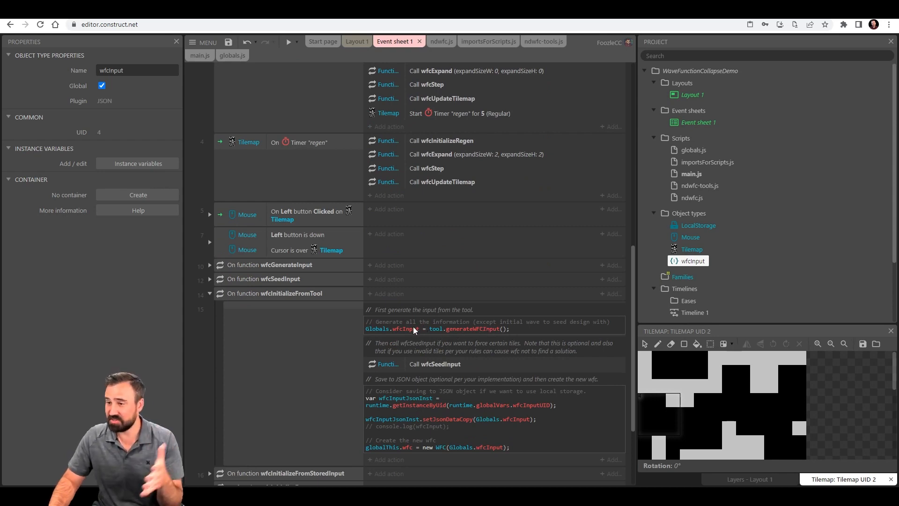
mouse_move(448, 400)
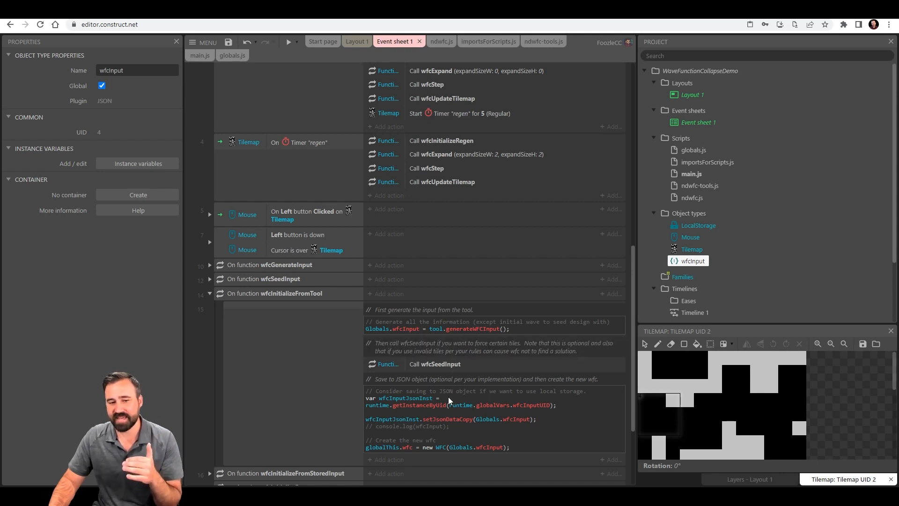
mouse_move(417, 454)
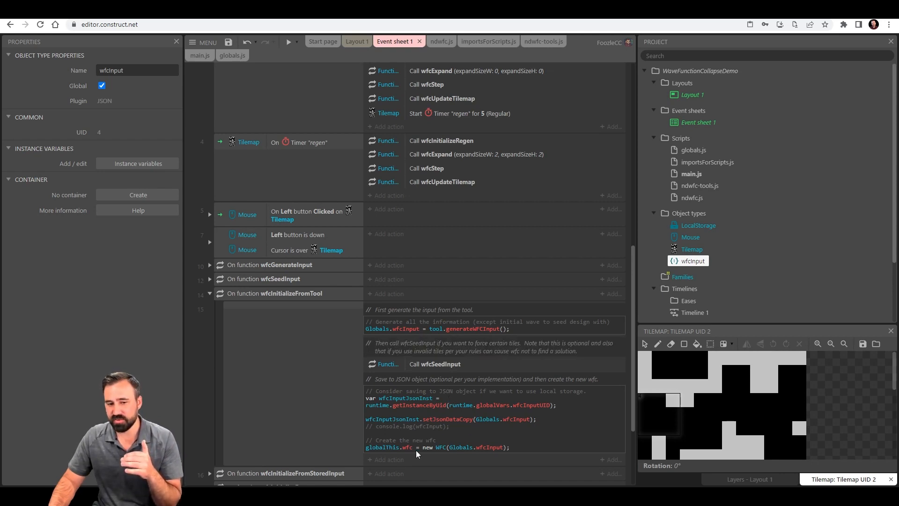
mouse_move(440, 451)
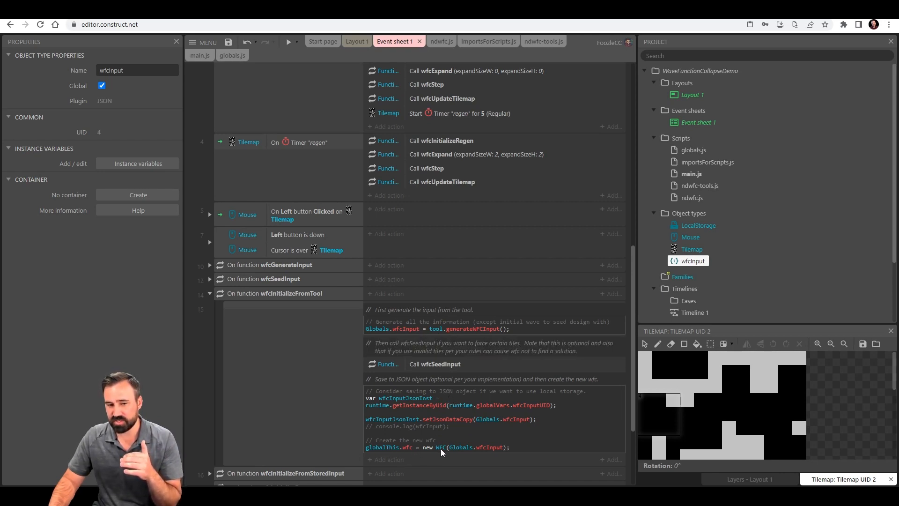
mouse_move(475, 447)
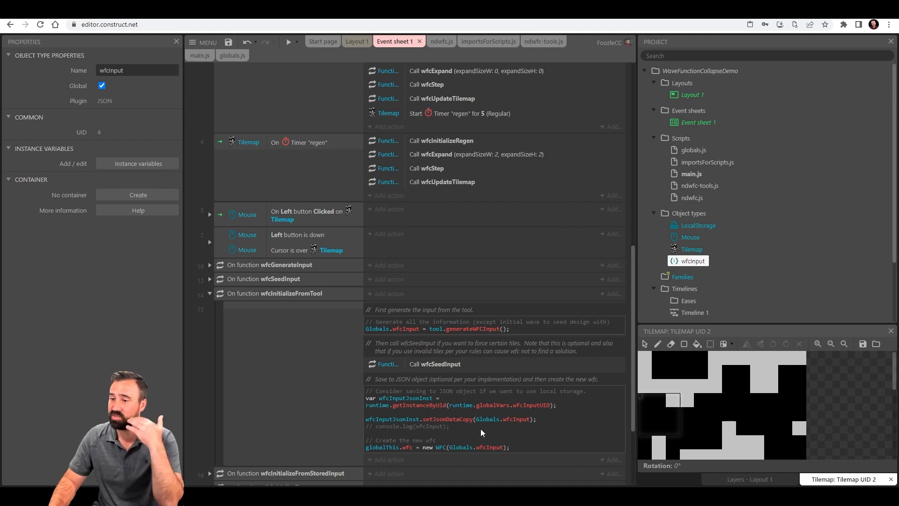
mouse_move(415, 419)
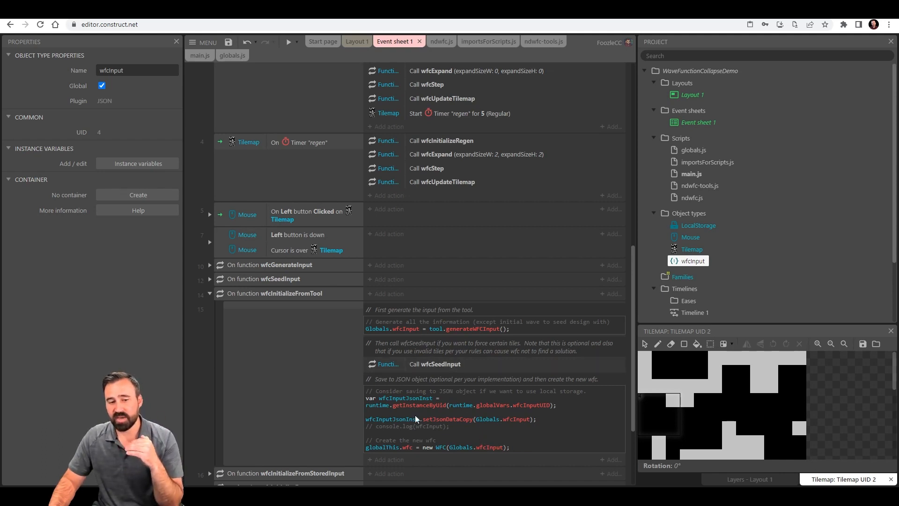
click(438, 364)
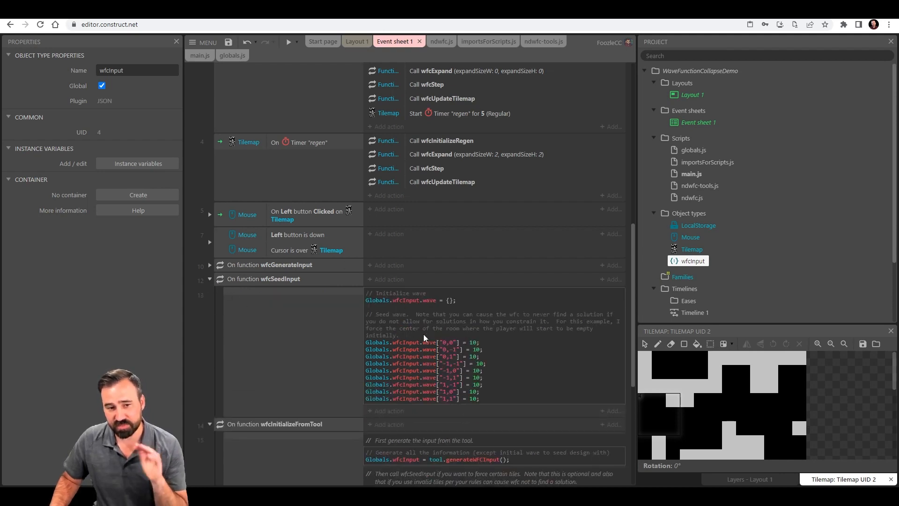
mouse_move(459, 373)
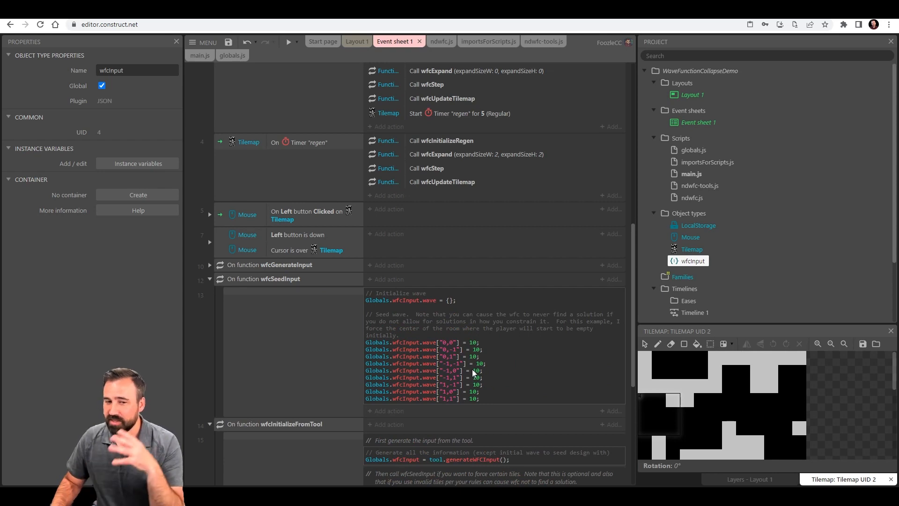
mouse_move(459, 378)
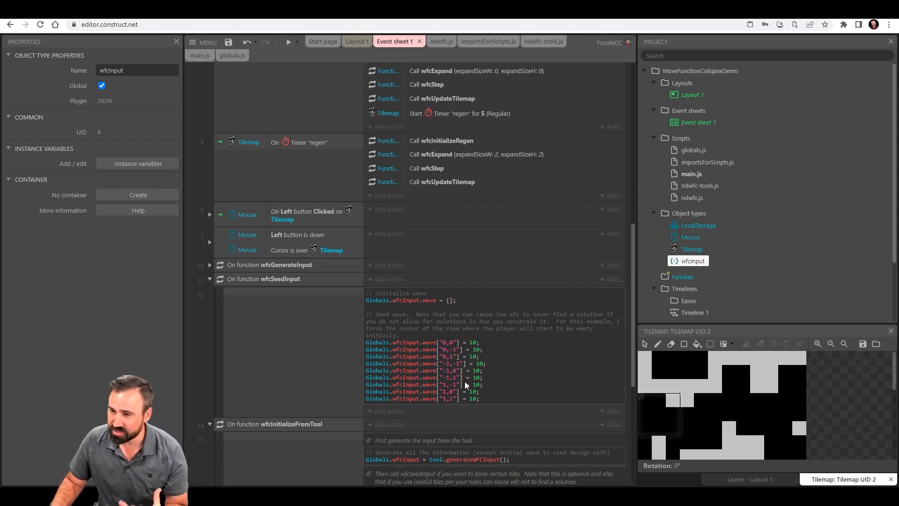
mouse_move(456, 335)
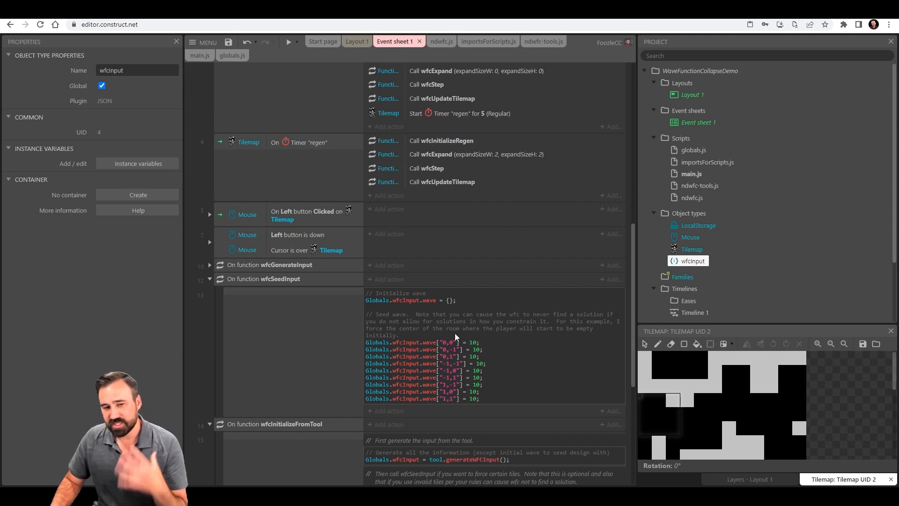
mouse_move(451, 353)
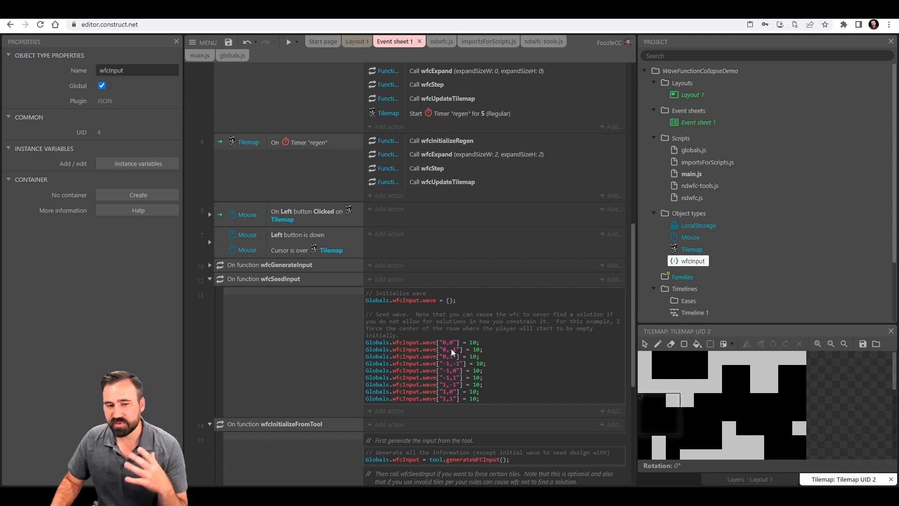
mouse_move(478, 360)
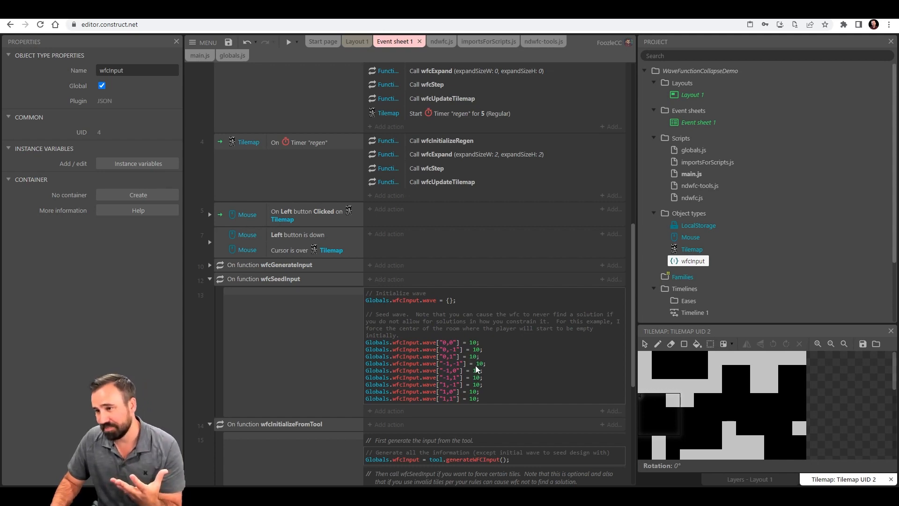
mouse_move(505, 364)
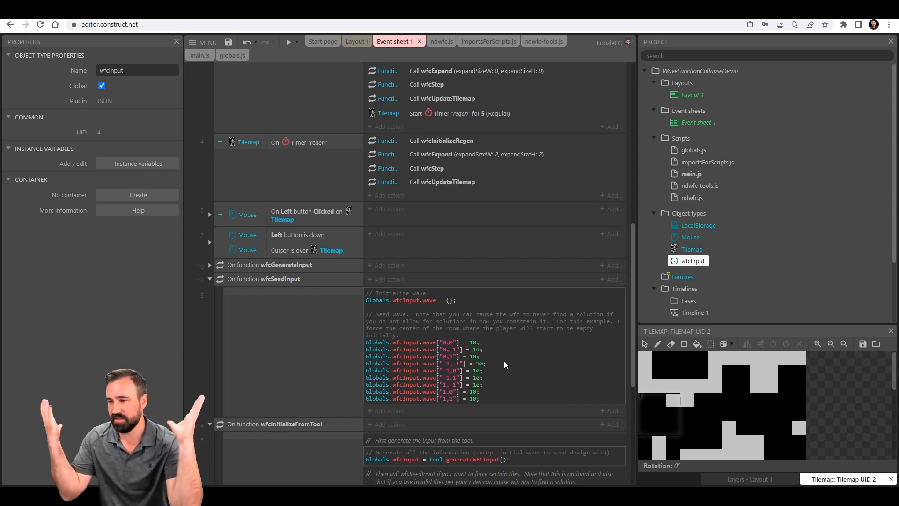
Scroll down to reveal the wfcSeedInput script that seeds the wave around the room centre
scroll(down, 3)
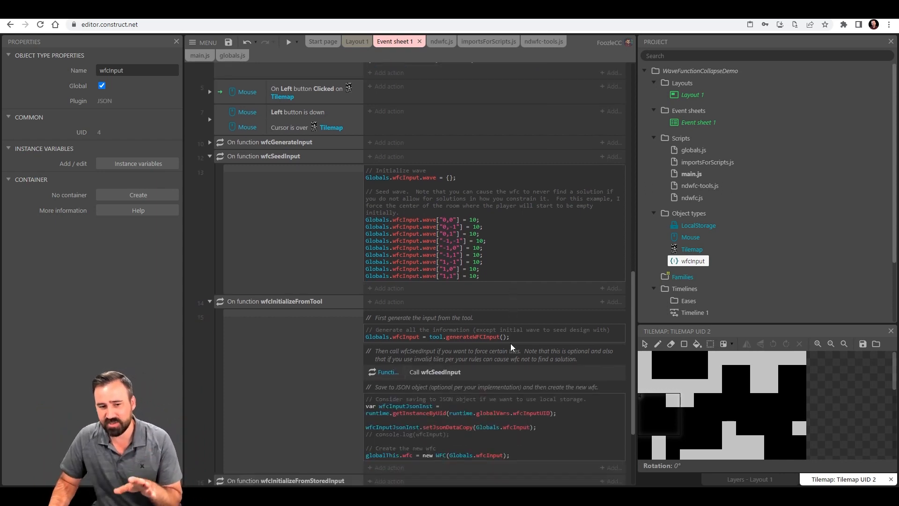
Scroll past the folded seed and initialize functions and expand the wfcExpand function
scroll(down, 3)
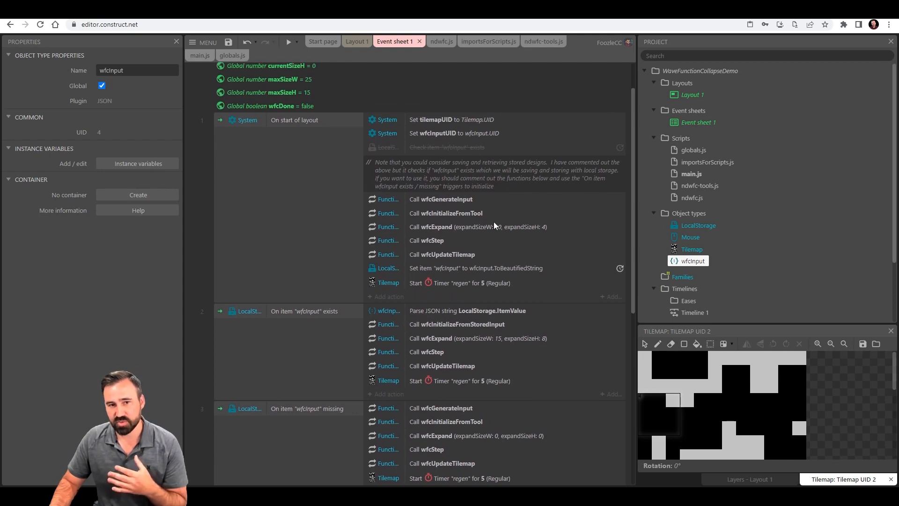
scroll(down, 3)
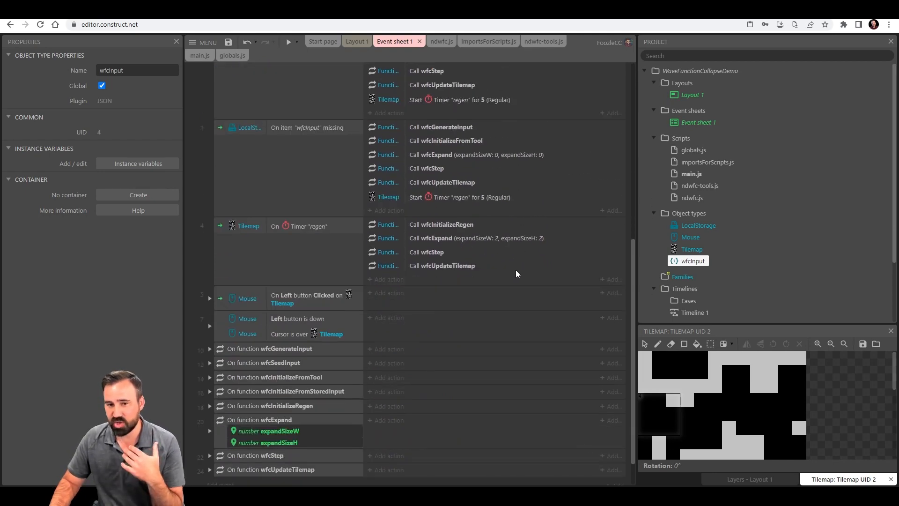
scroll(down, 3)
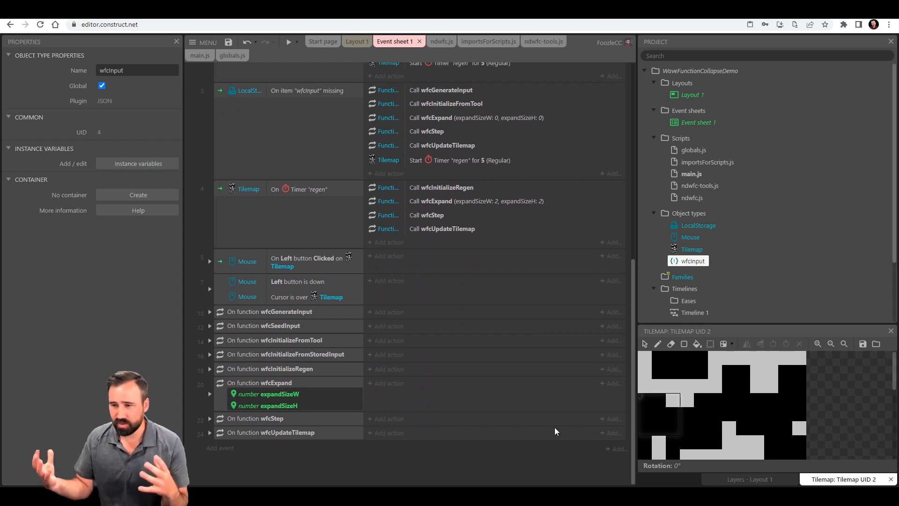
mouse_move(441, 407)
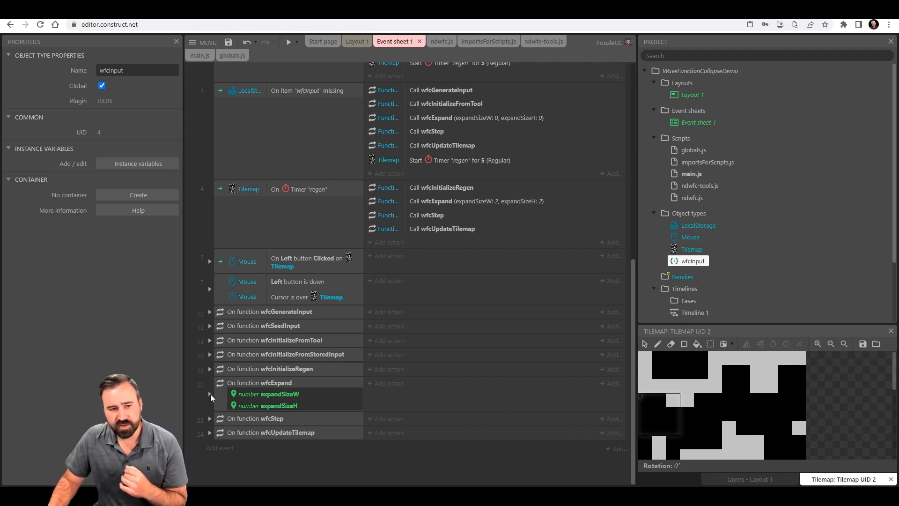
click(209, 159)
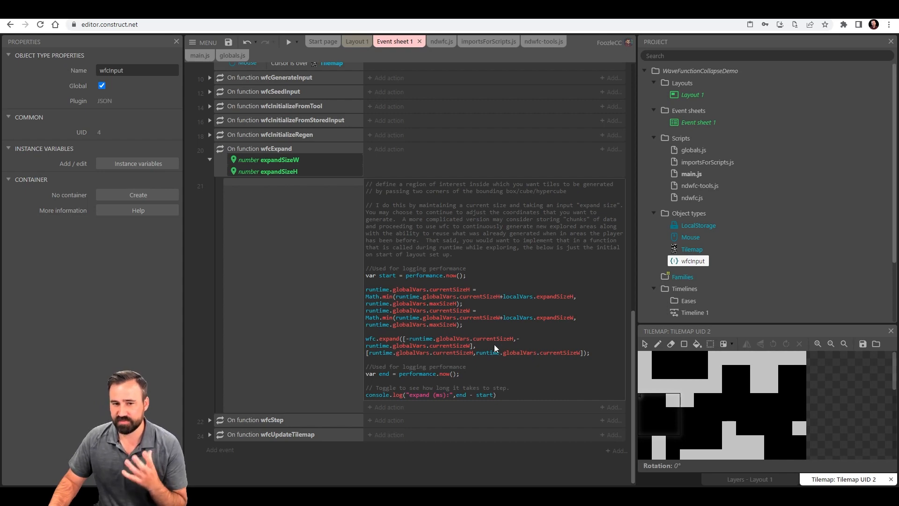
mouse_move(468, 310)
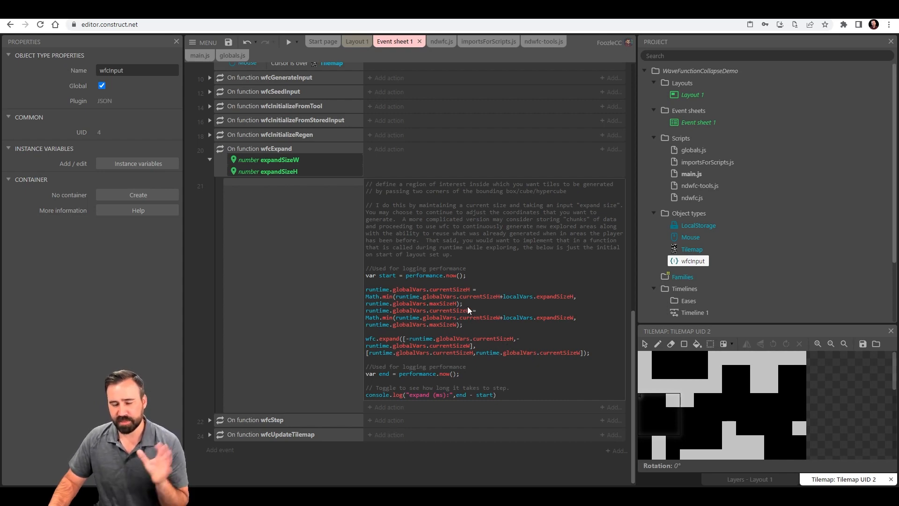
mouse_move(344, 170)
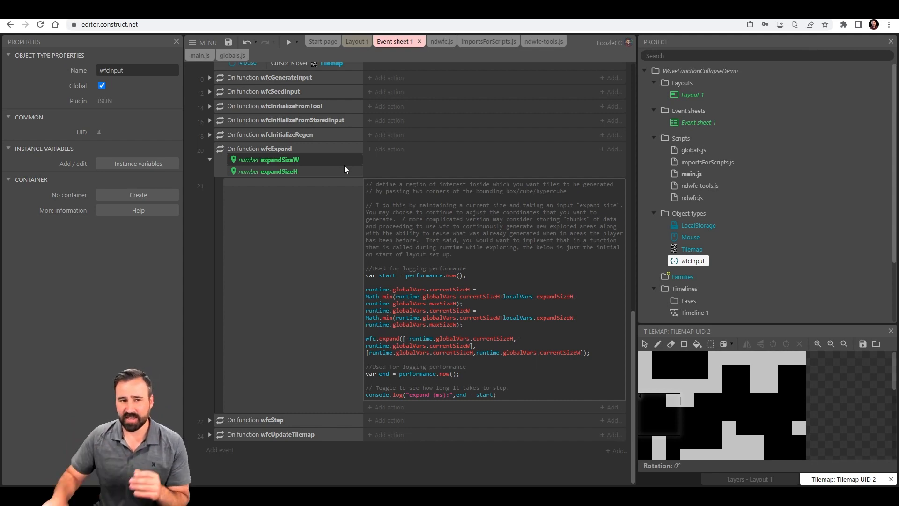
mouse_move(473, 308)
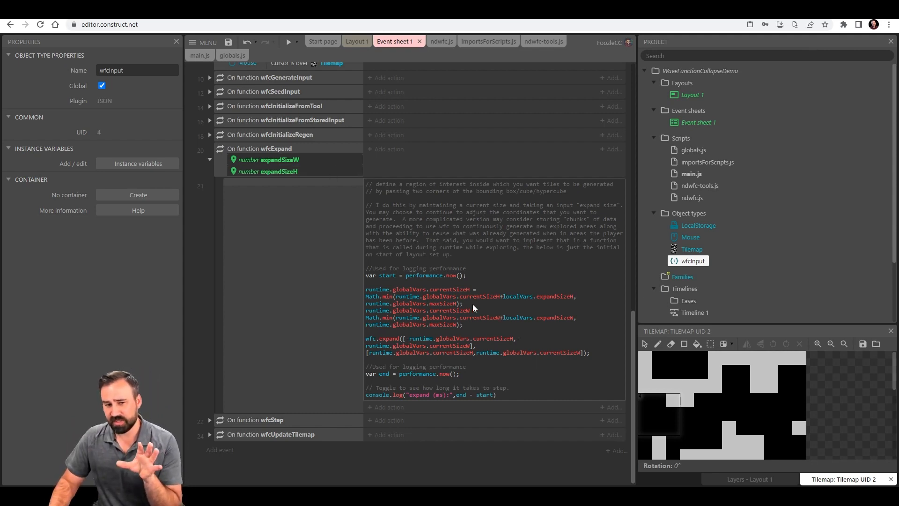
mouse_move(527, 302)
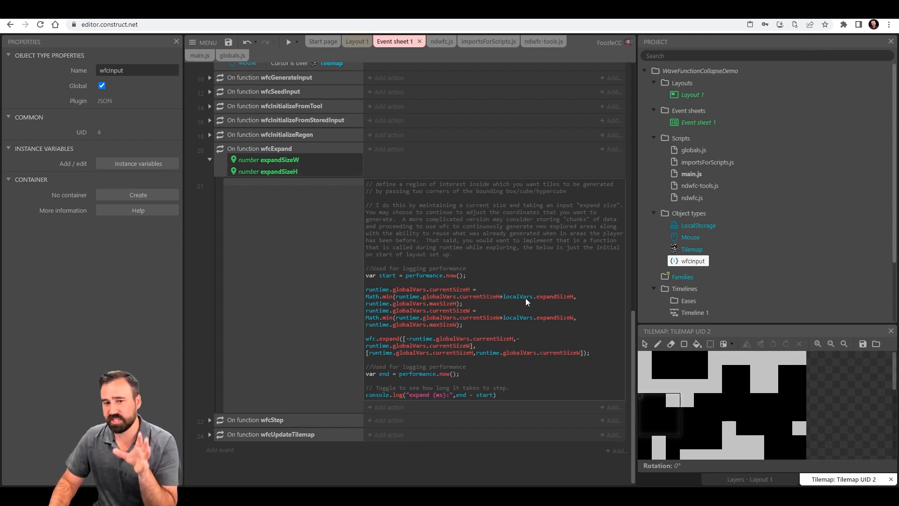
mouse_move(540, 310)
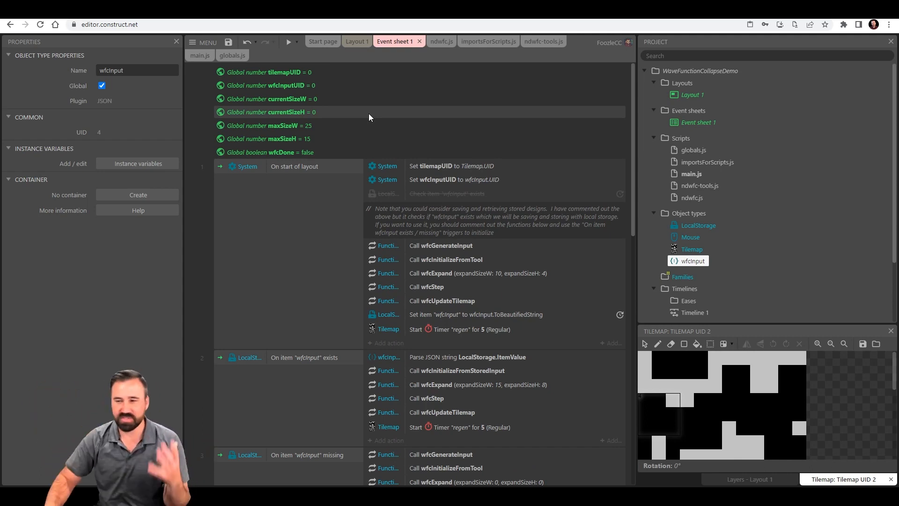
Return to the start-of-layout event and pick the Call wfcStep action
scroll(down, 3)
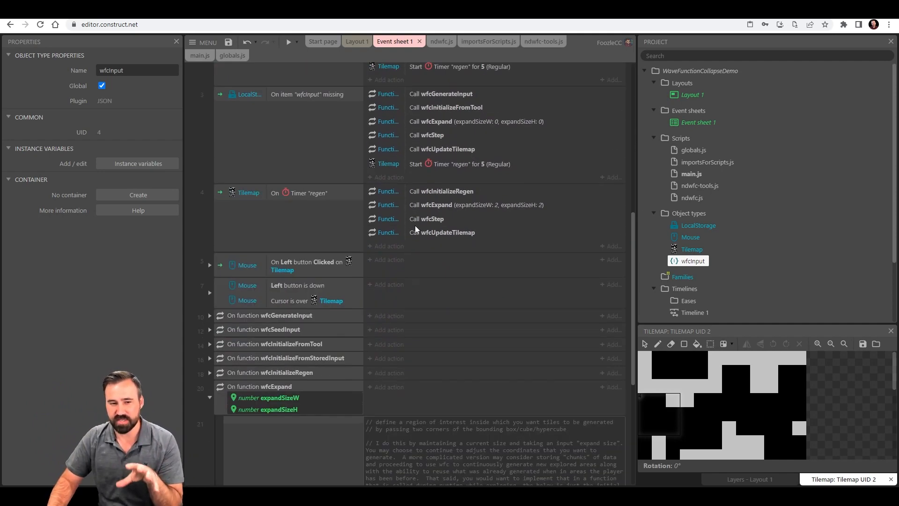
scroll(down, 3)
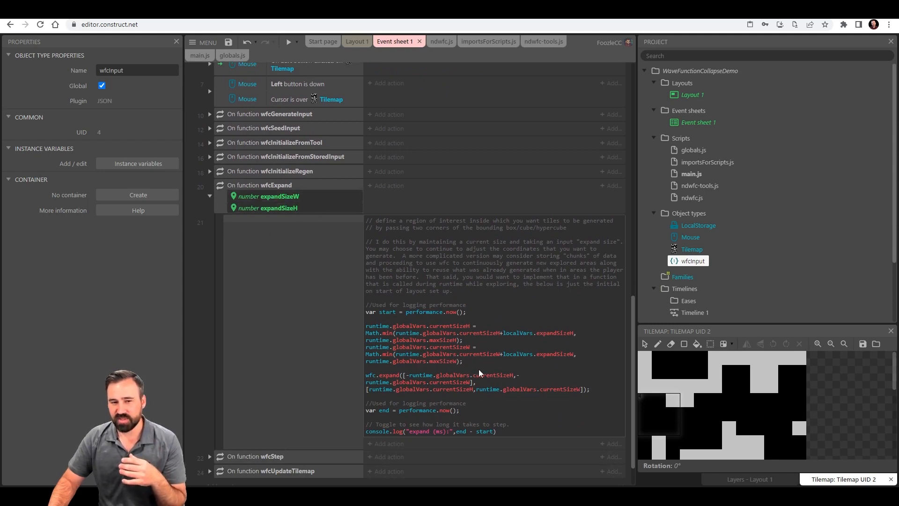
mouse_move(480, 341)
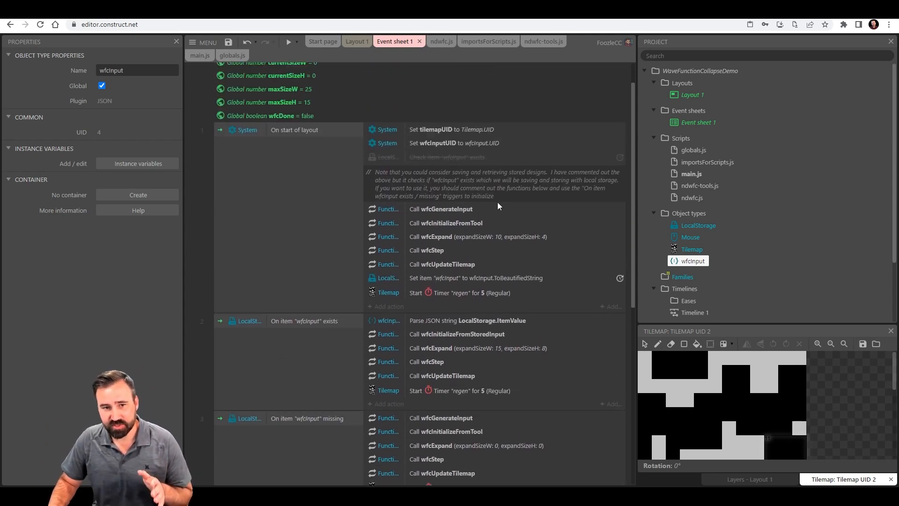
click(427, 250)
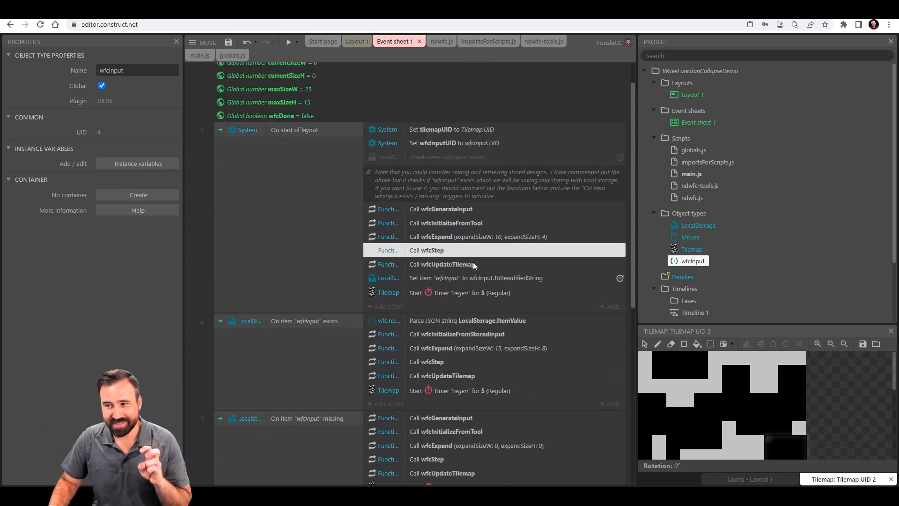
mouse_move(435, 295)
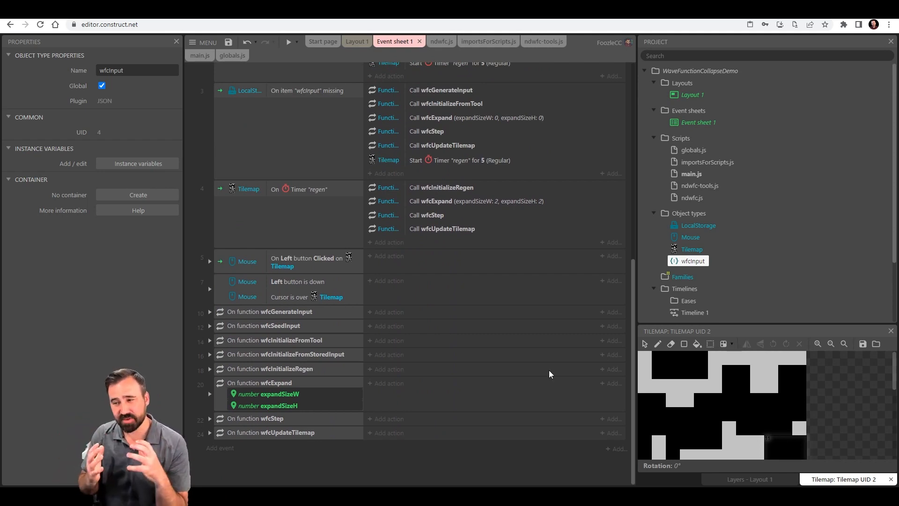
mouse_move(533, 395)
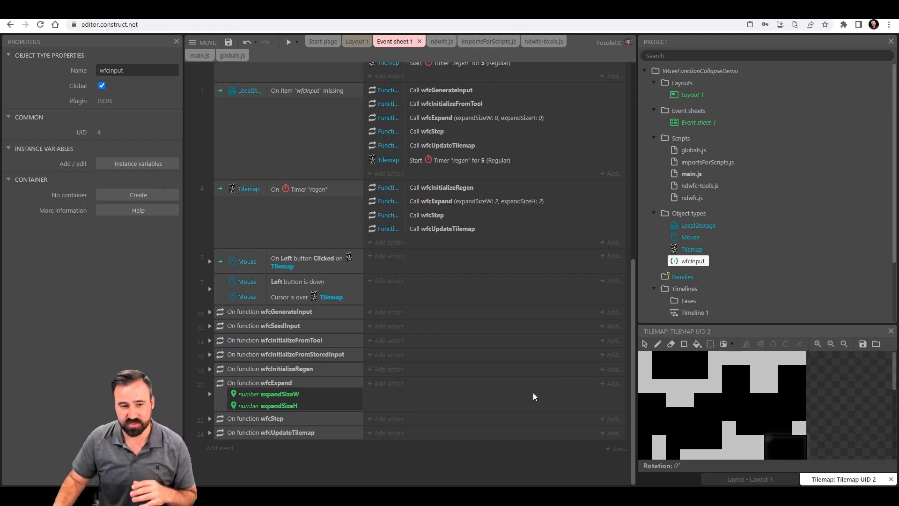
Expand the wfcStep function to reveal its stepping loop script
click(209, 419)
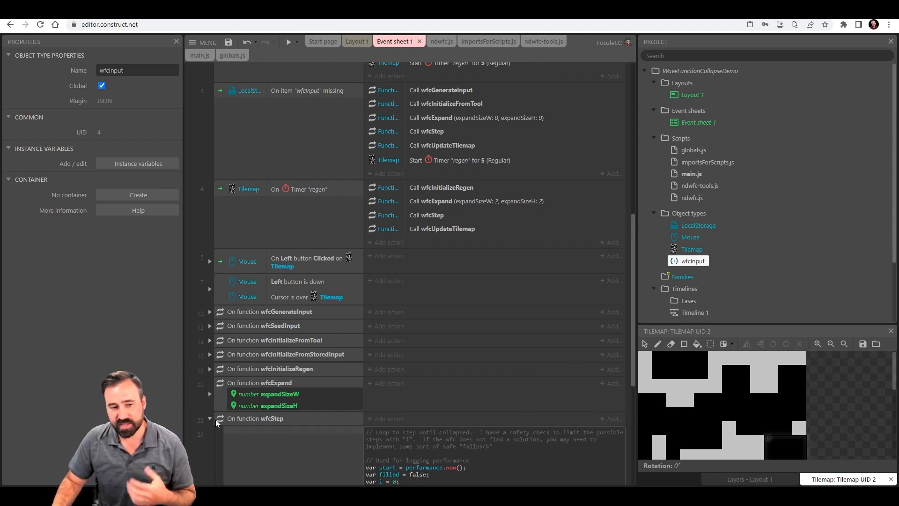
Scroll through the wfcStep script to read its step loop and performance logging
scroll(down, 3)
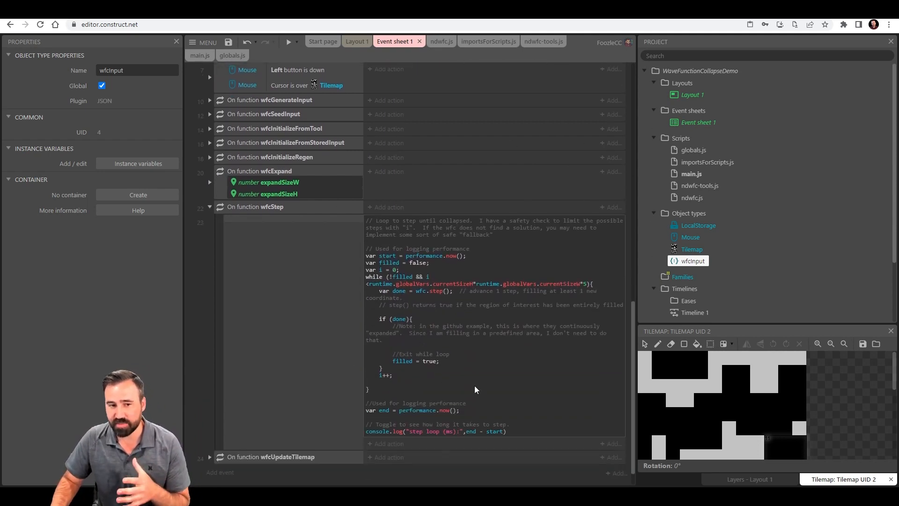
mouse_move(447, 371)
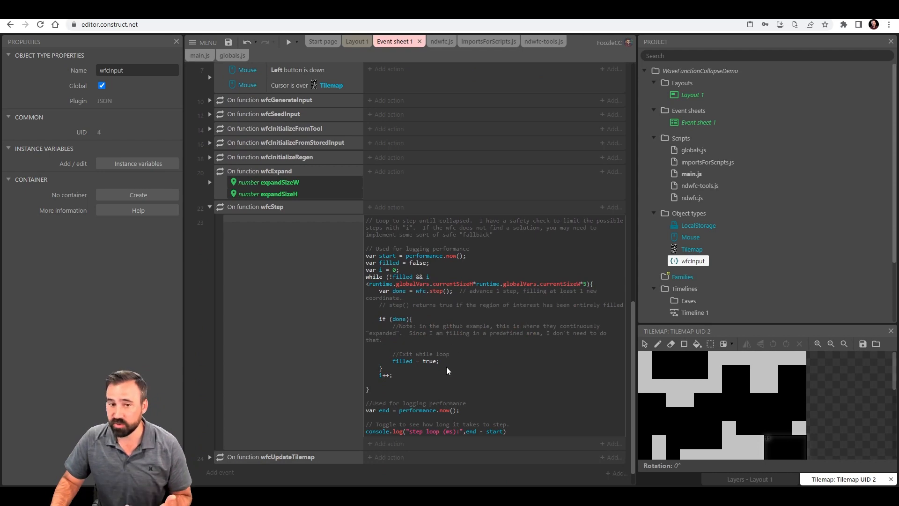
mouse_move(511, 326)
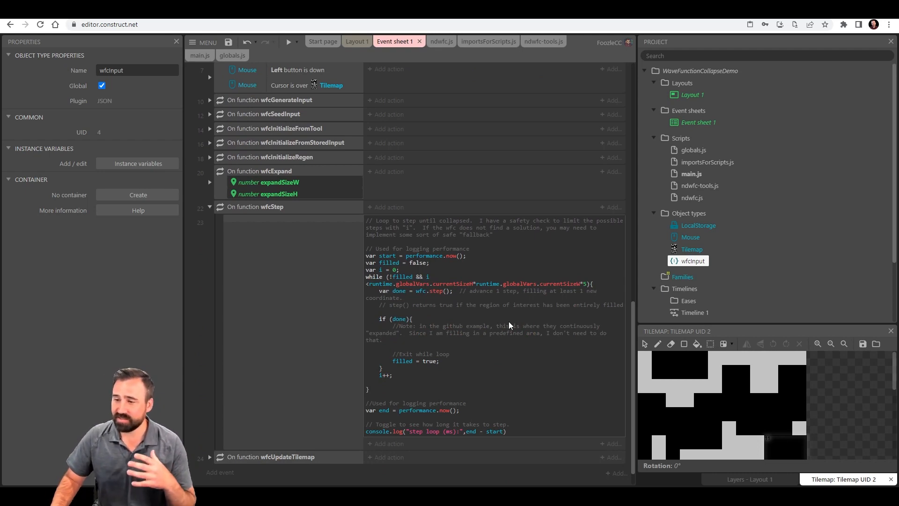
mouse_move(463, 272)
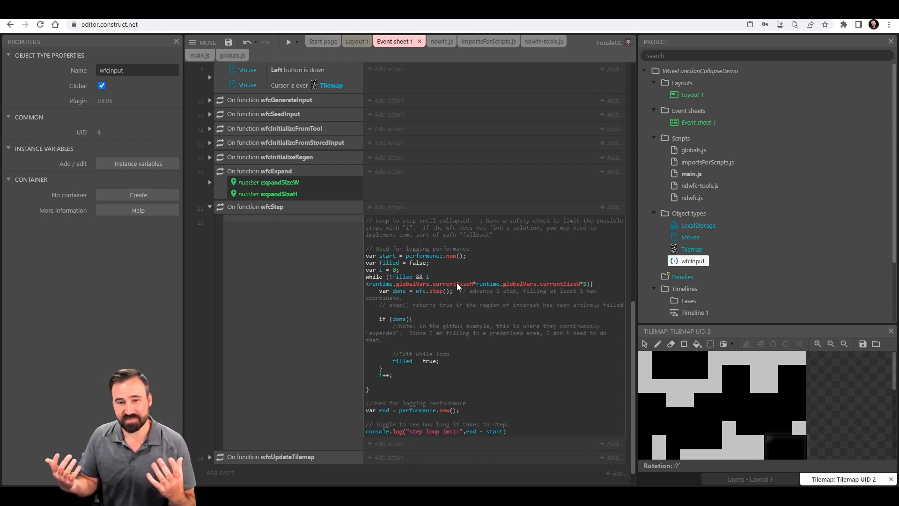
mouse_move(474, 290)
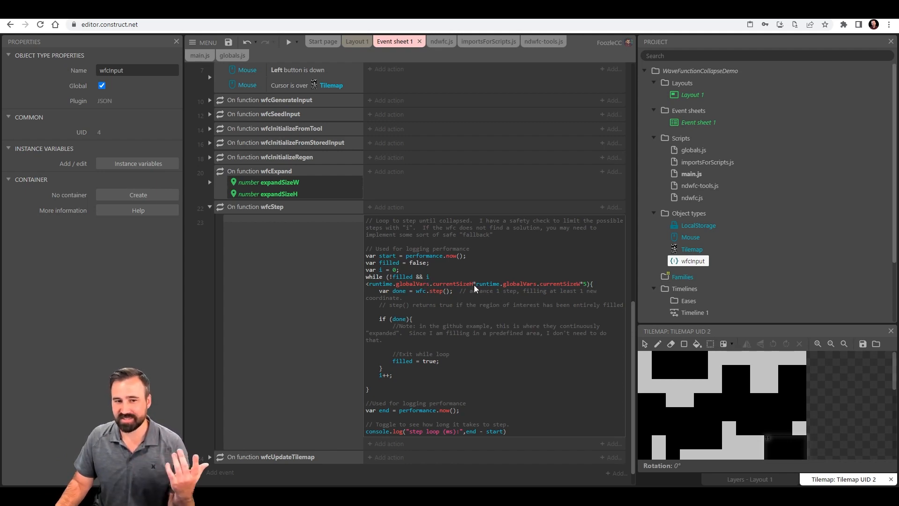
mouse_move(553, 276)
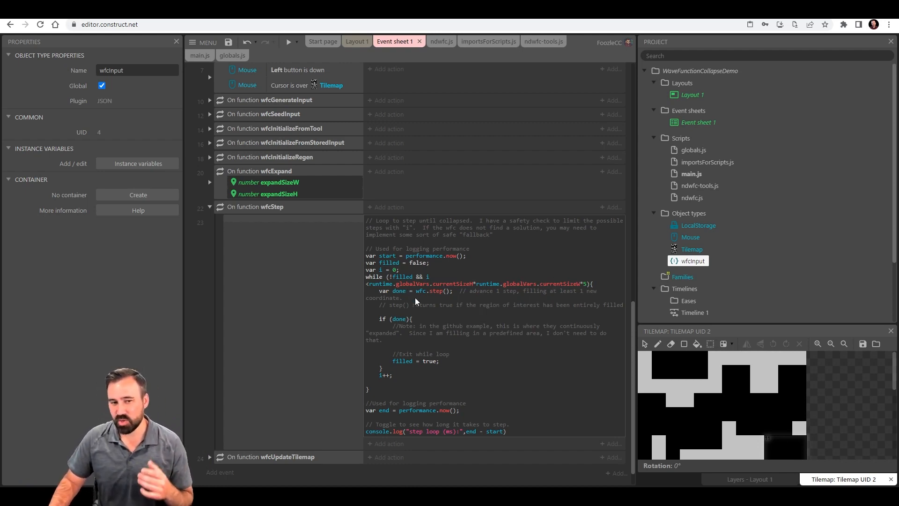
mouse_move(429, 370)
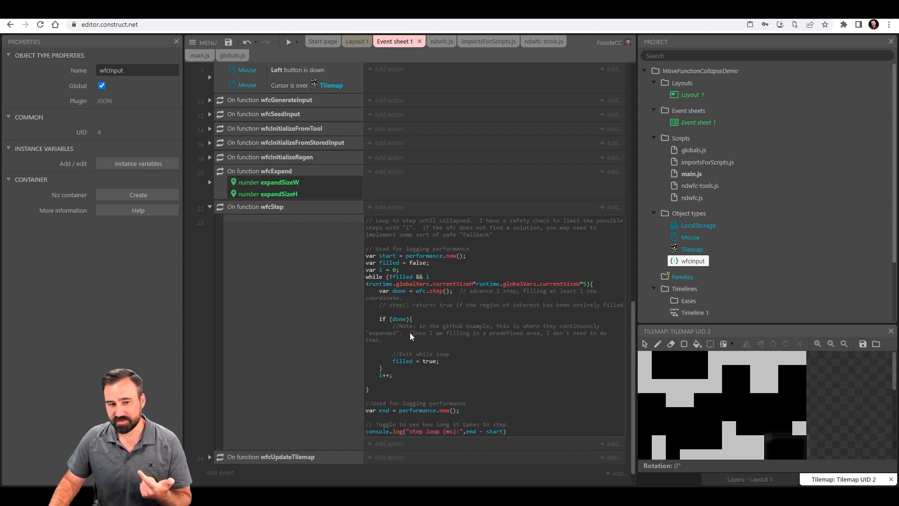
mouse_move(293, 276)
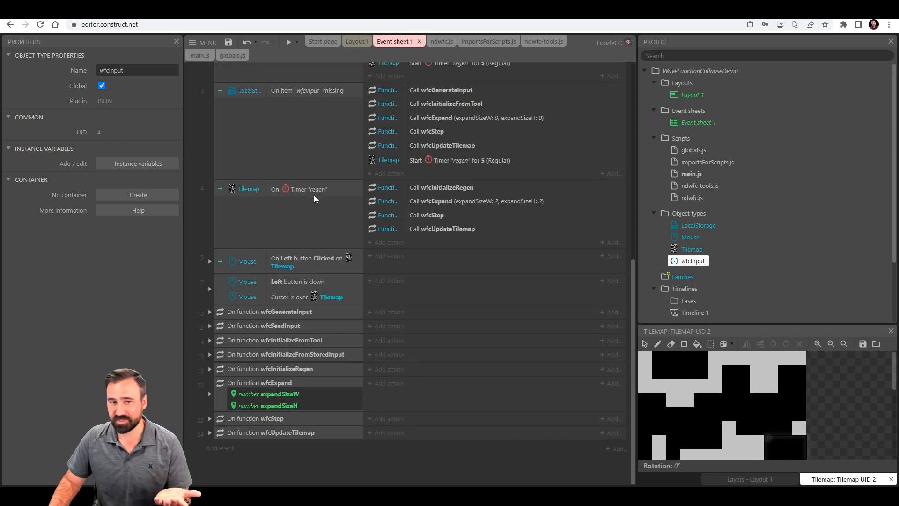
mouse_move(442, 226)
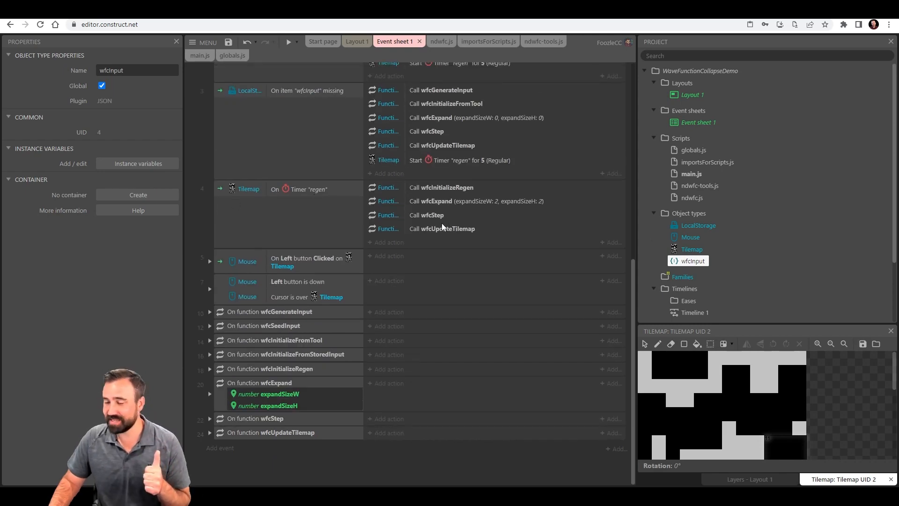
mouse_move(452, 230)
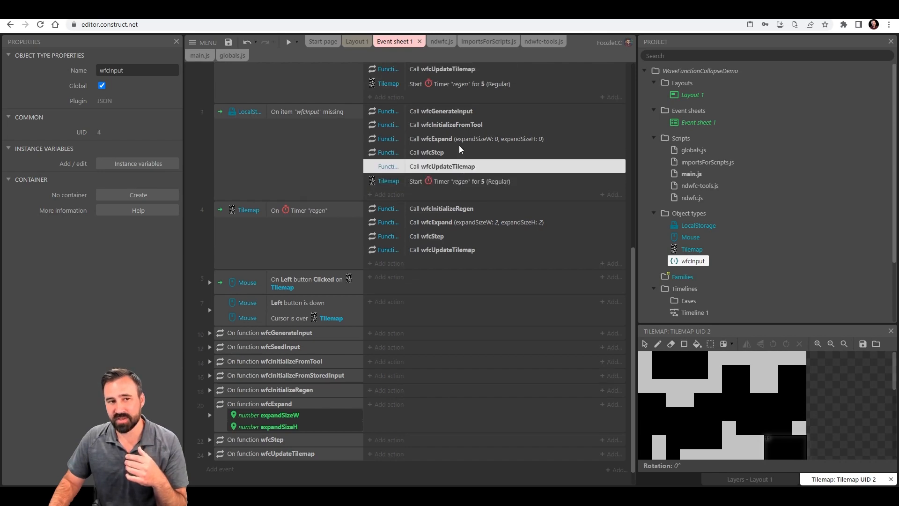
scroll(down, 3)
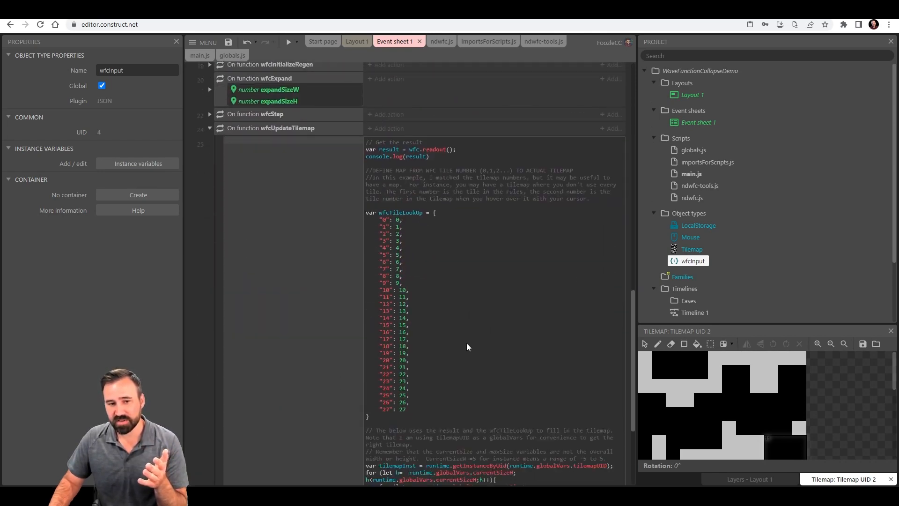
scroll(down, 3)
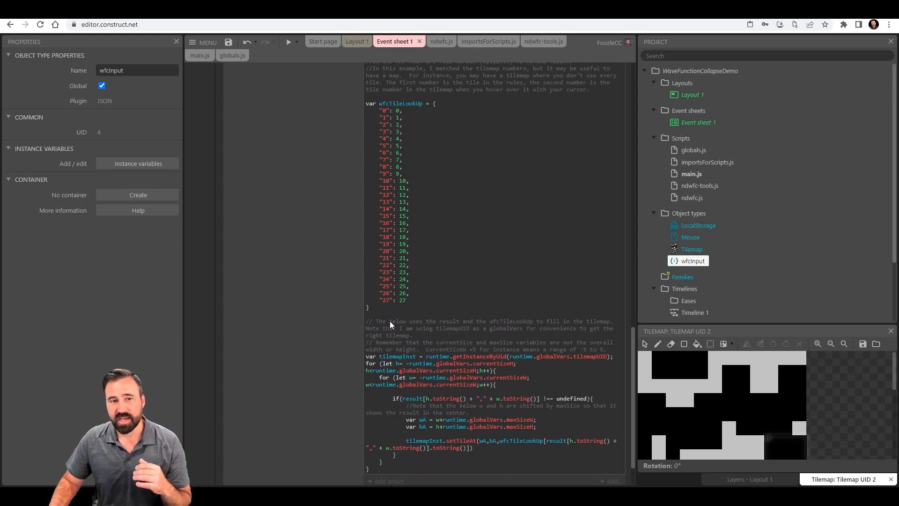
mouse_move(448, 269)
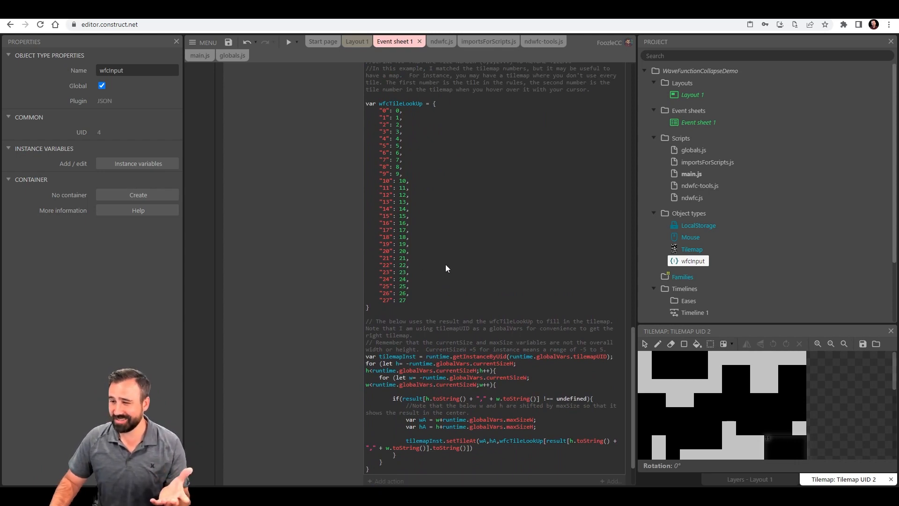
mouse_move(435, 205)
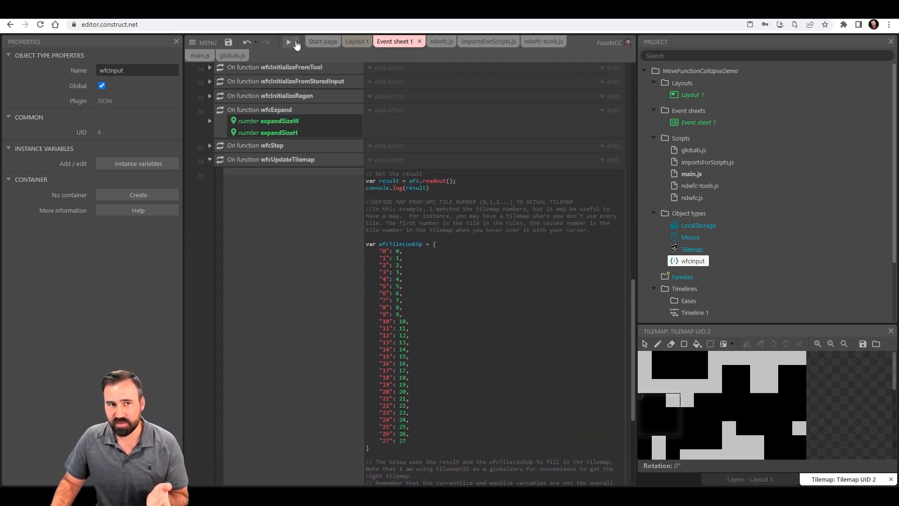
Run a debug preview and expand the logged result object listing coordinate-to-tile values
click(290, 42)
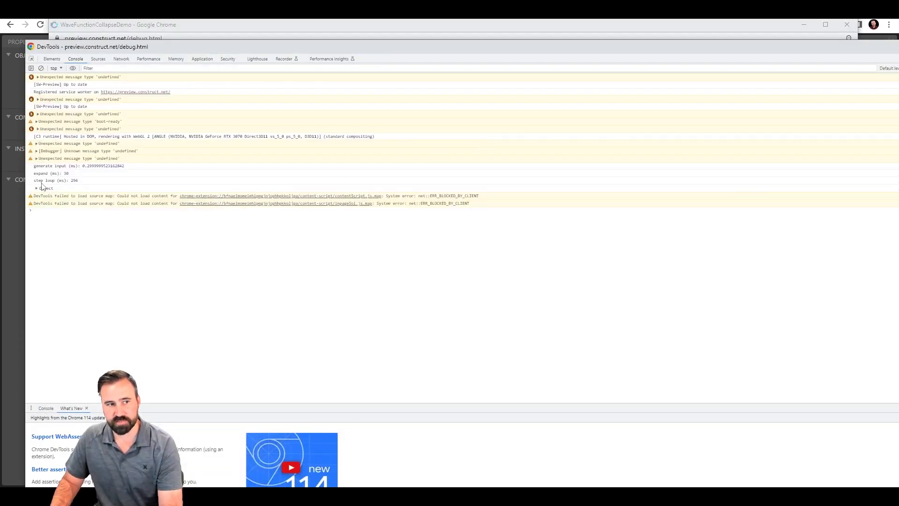
click(37, 189)
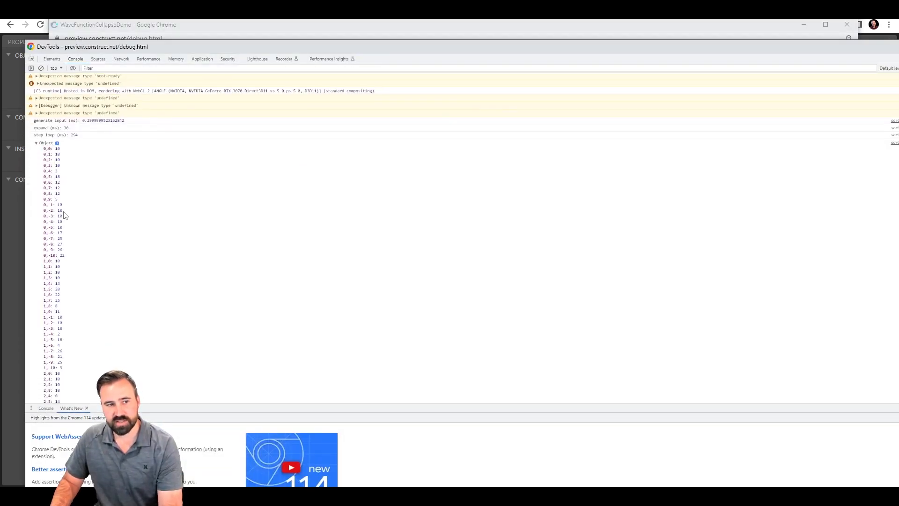
scroll(down, 3)
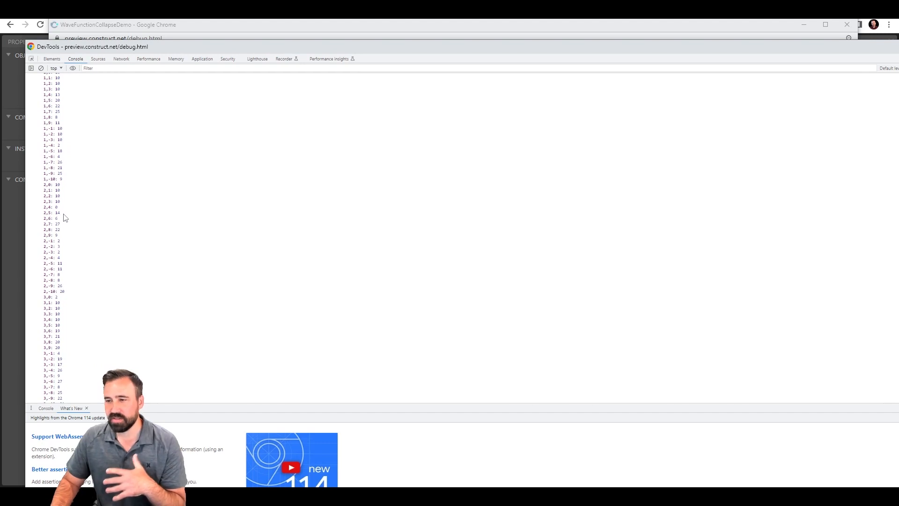
mouse_move(280, 169)
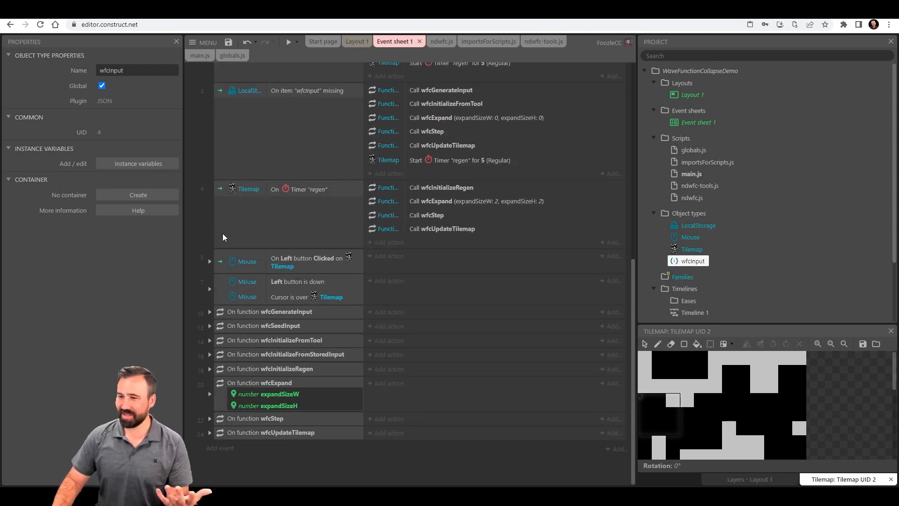
mouse_move(320, 269)
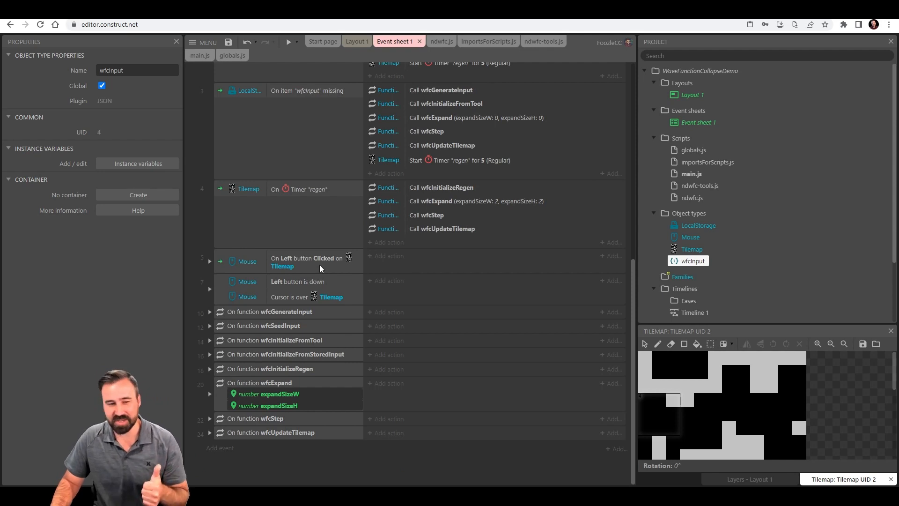
mouse_move(313, 300)
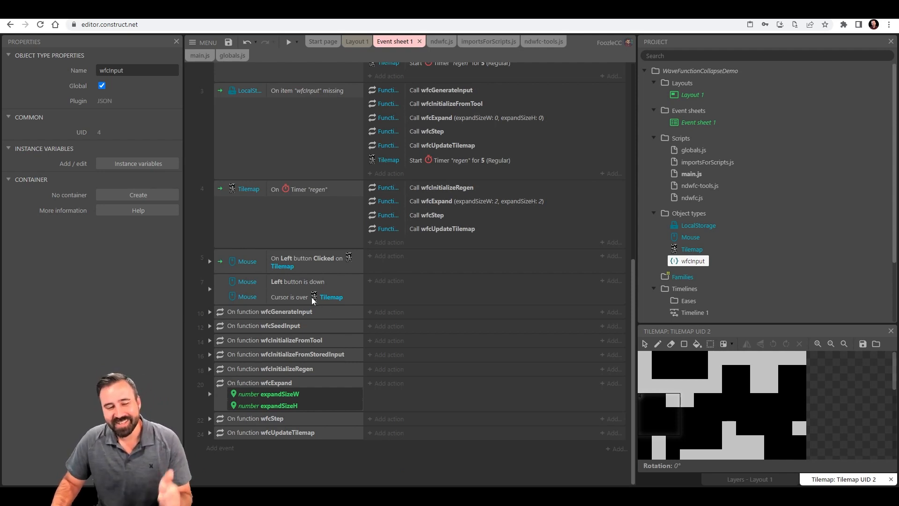
mouse_move(315, 319)
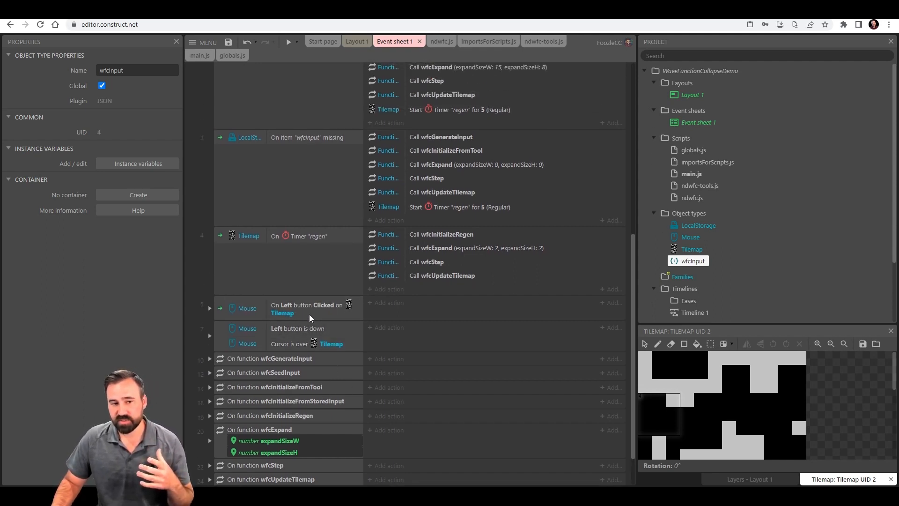
Expand the tilemap click event to show its tile erasing and wfc.destroyTile script
click(209, 308)
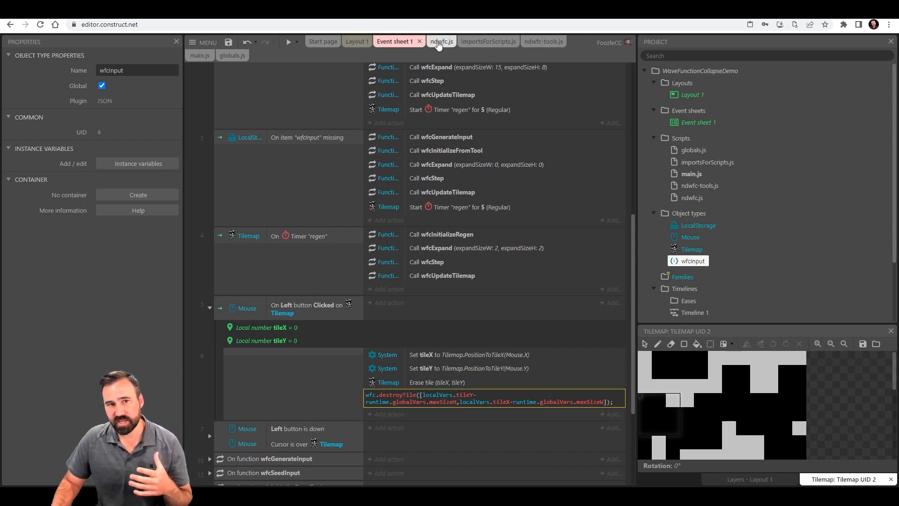
Review the destroyTile method in ndwfc.js and return to Event sheet 1
click(441, 41)
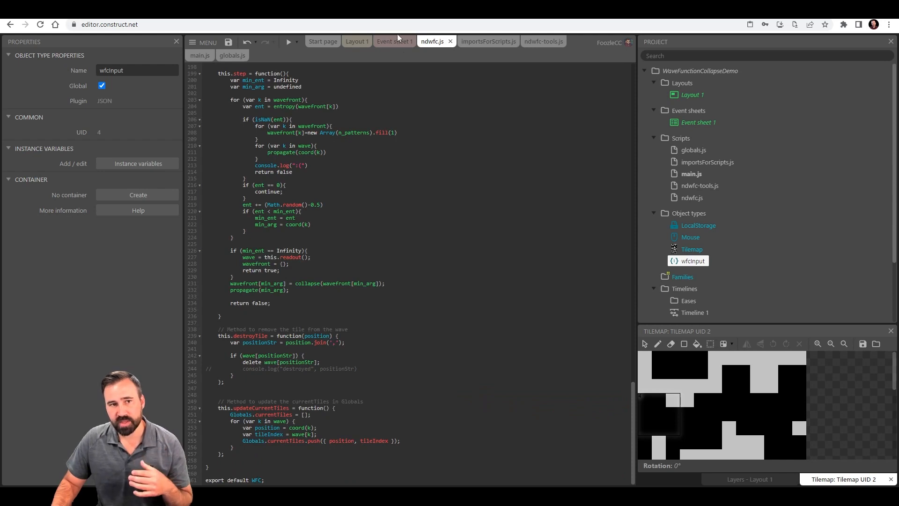
click(395, 41)
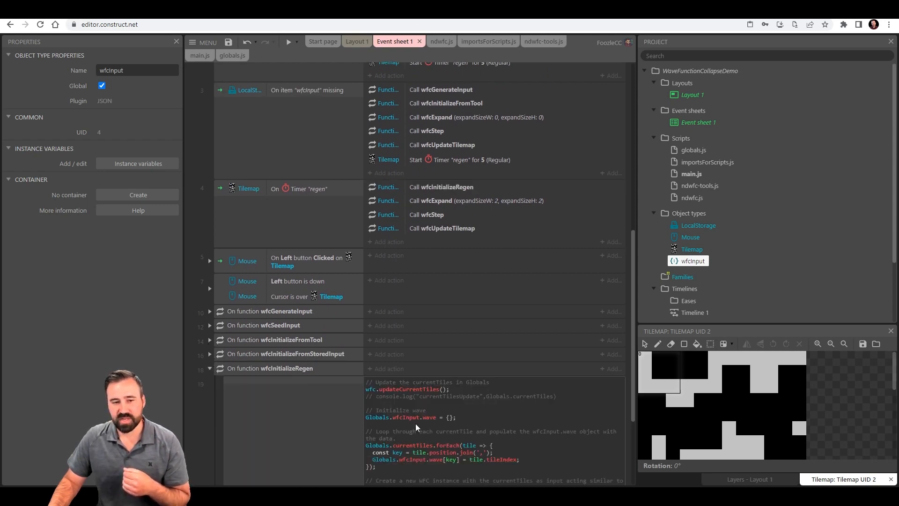
Review updateCurrentTiles in ndwfc.js and the globals.js script, then return to Event sheet 1
scroll(down, 3)
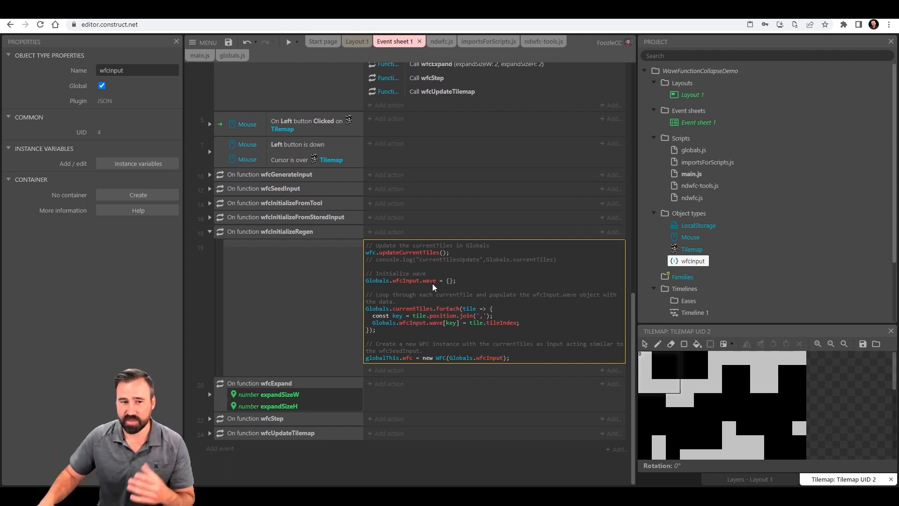
mouse_move(415, 253)
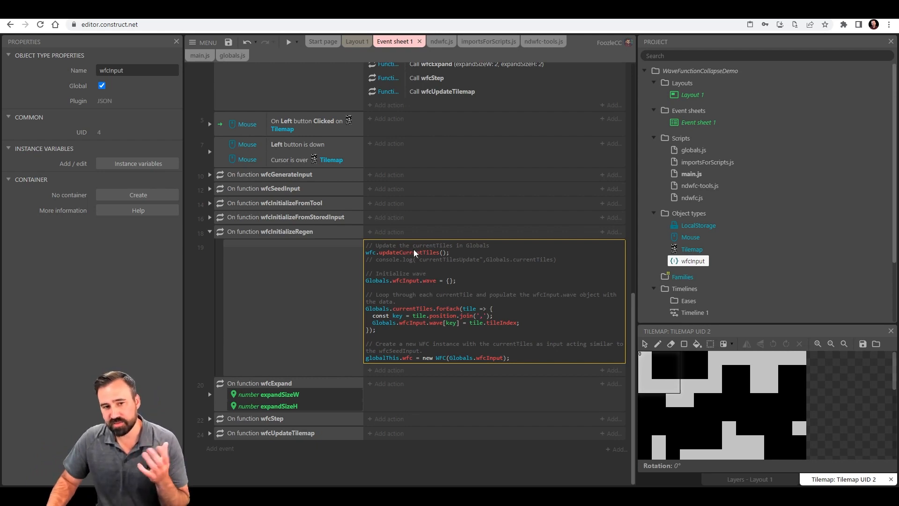
click(441, 40)
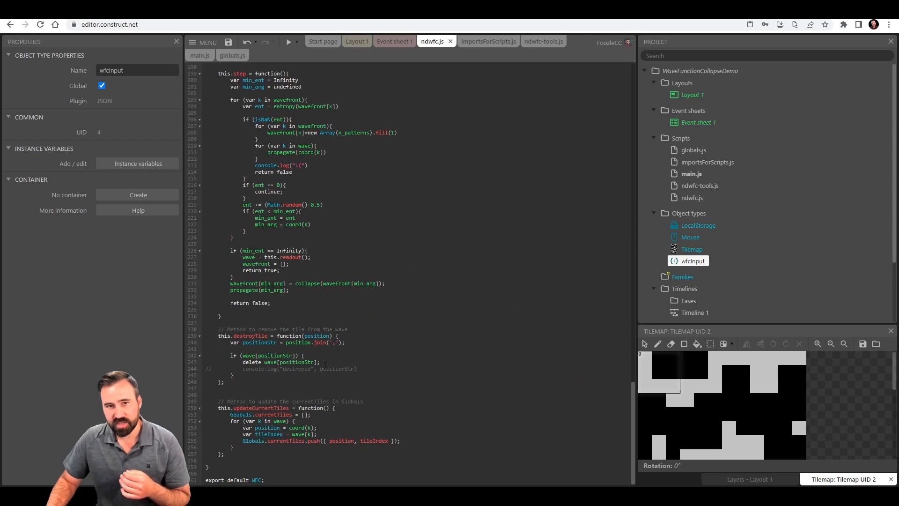
click(233, 55)
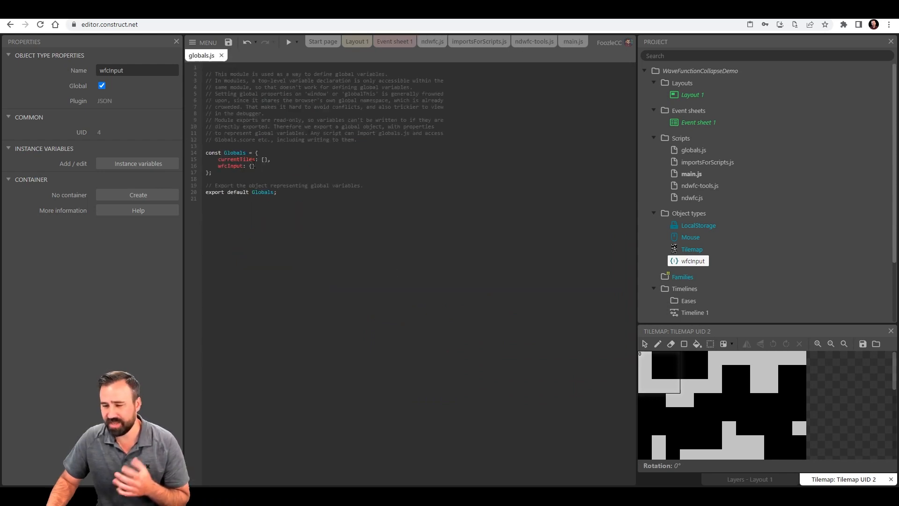
click(394, 41)
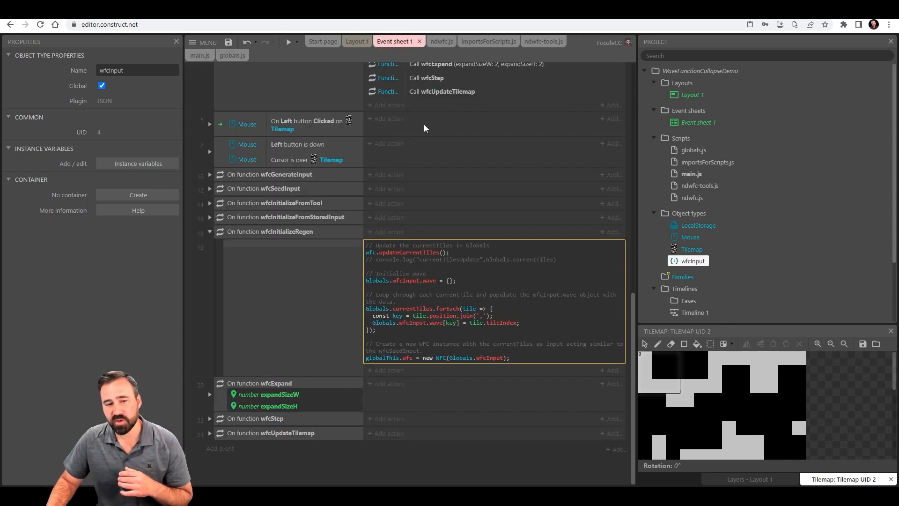
mouse_move(462, 291)
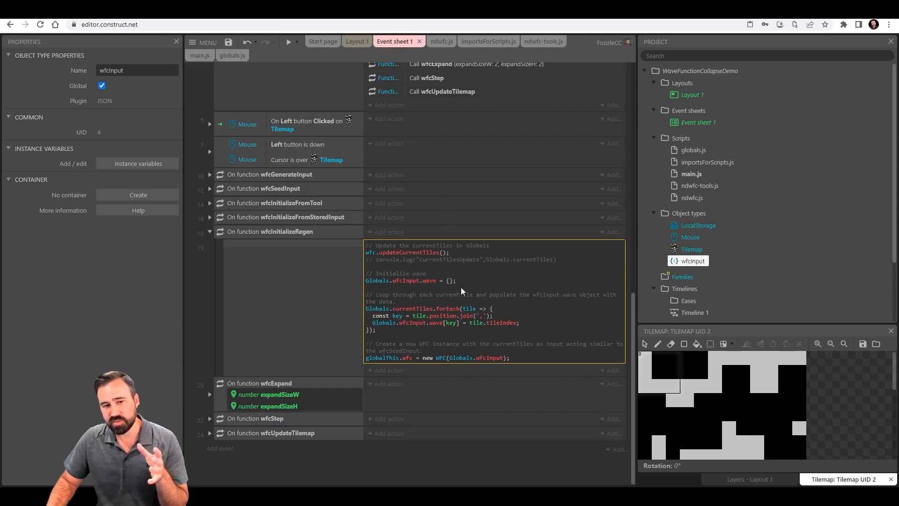
mouse_move(451, 292)
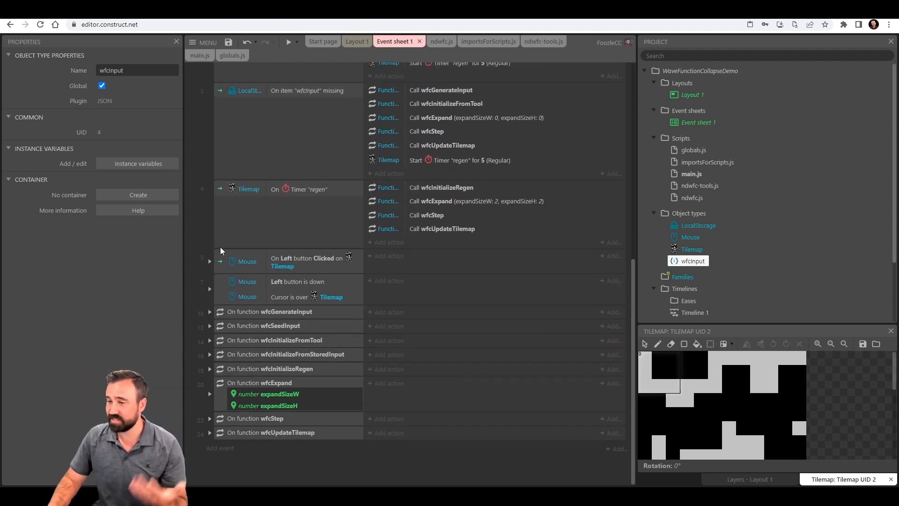
mouse_move(122, 268)
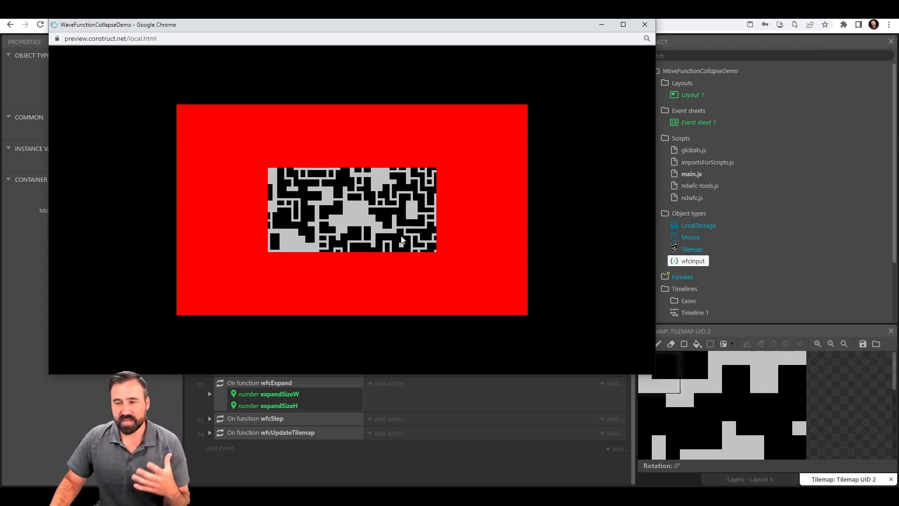
mouse_move(602, 24)
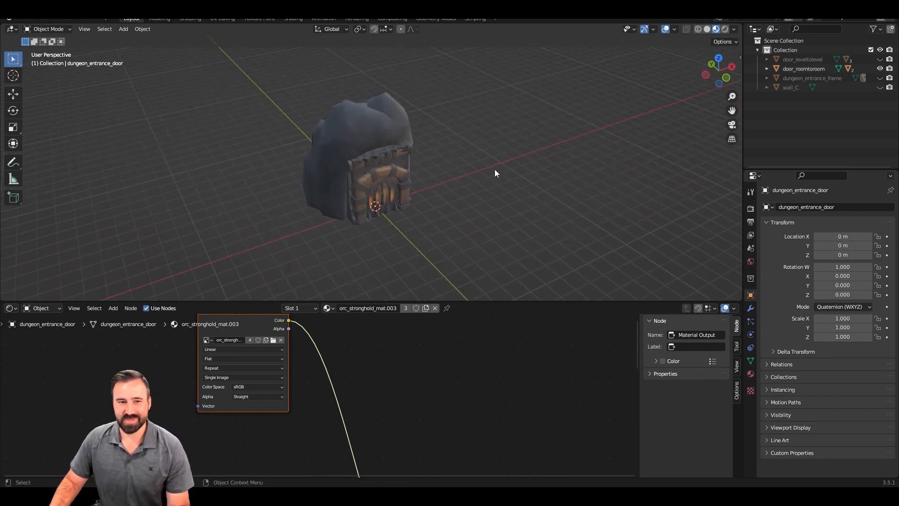
mouse_move(551, 188)
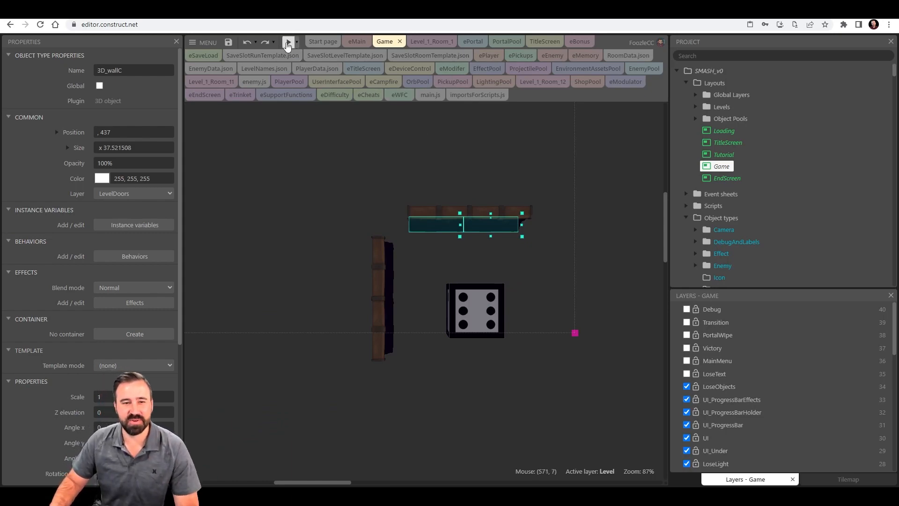
Launch a preview of the SMASH_v0 Game layout and maximize the preview window
click(288, 42)
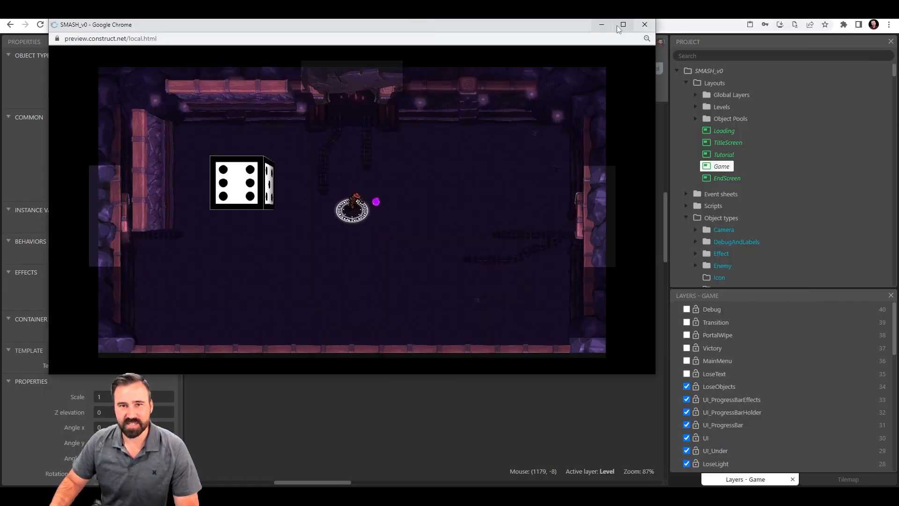
click(623, 24)
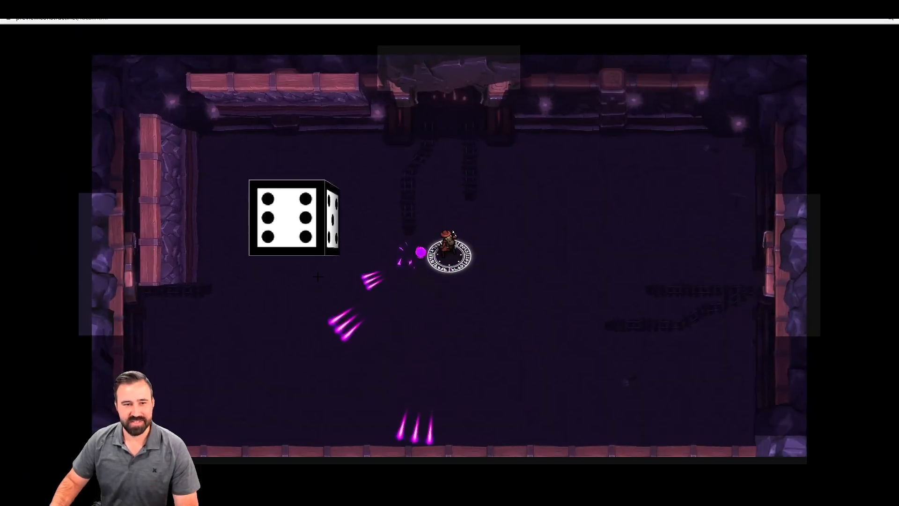